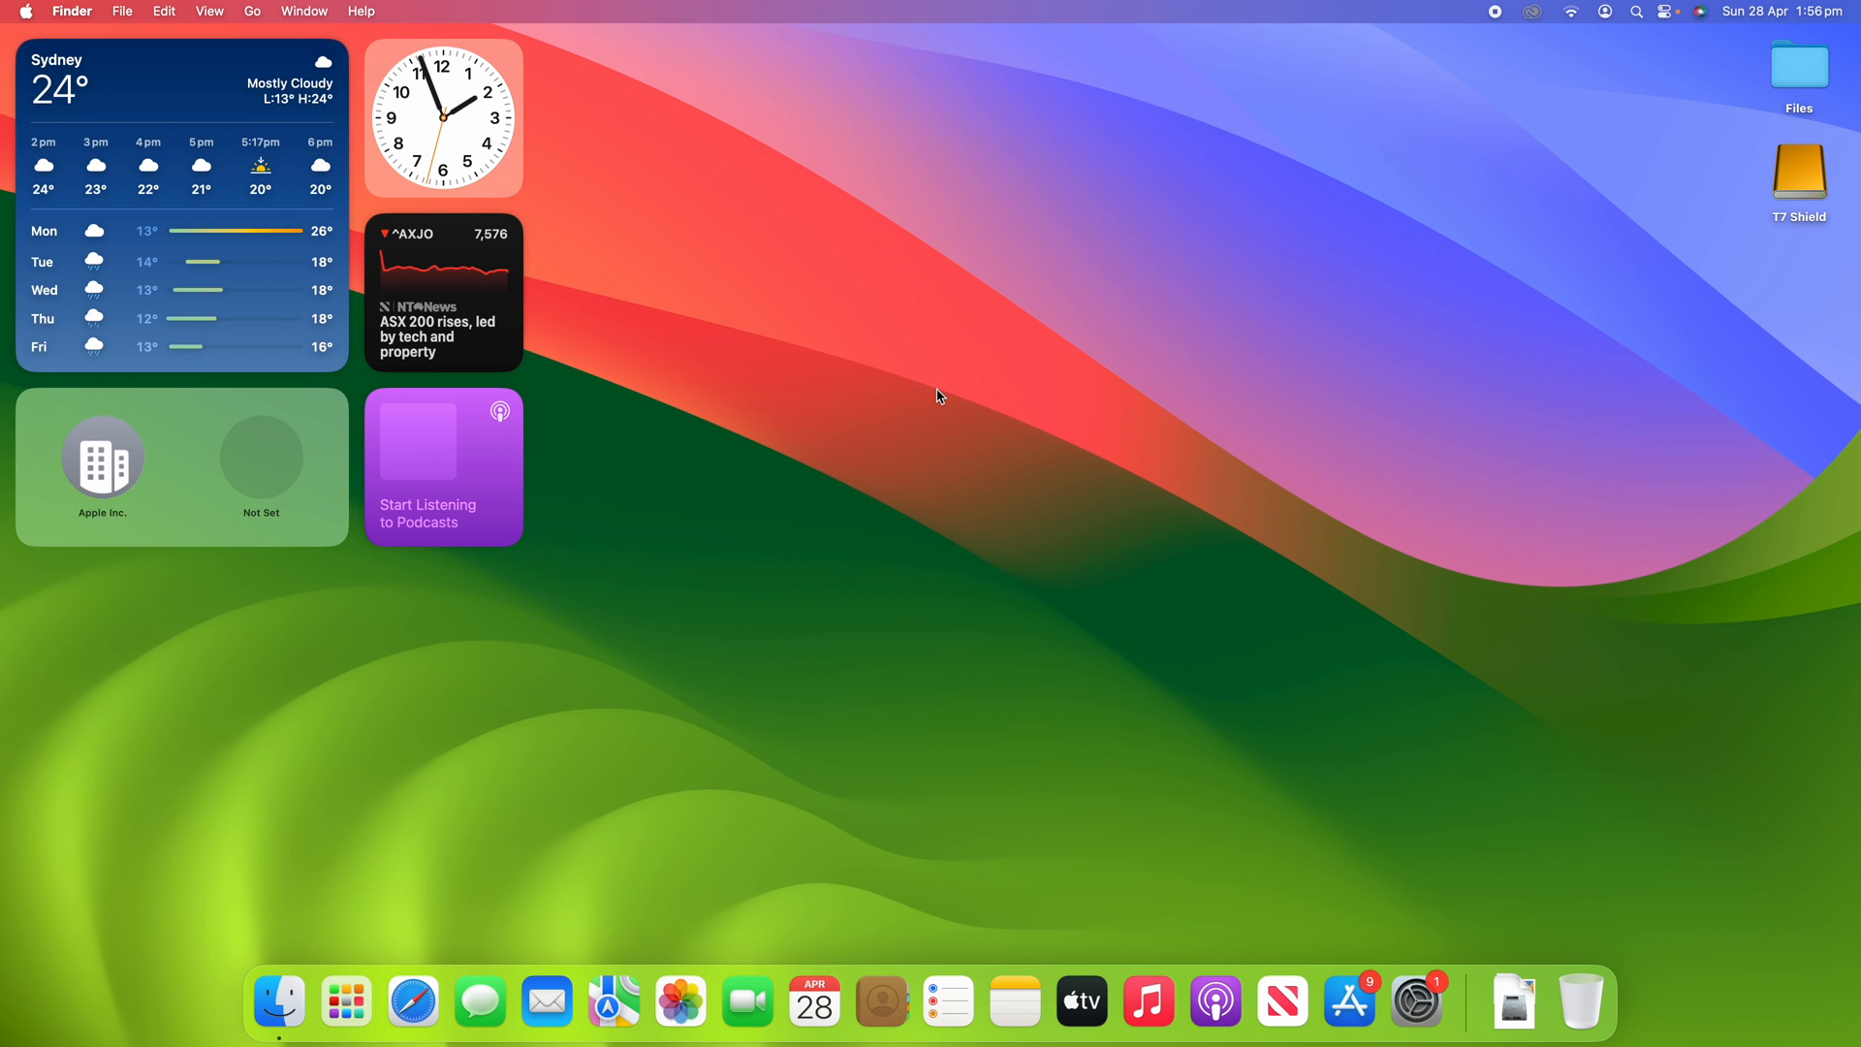
mouse_move(1013, 1000)
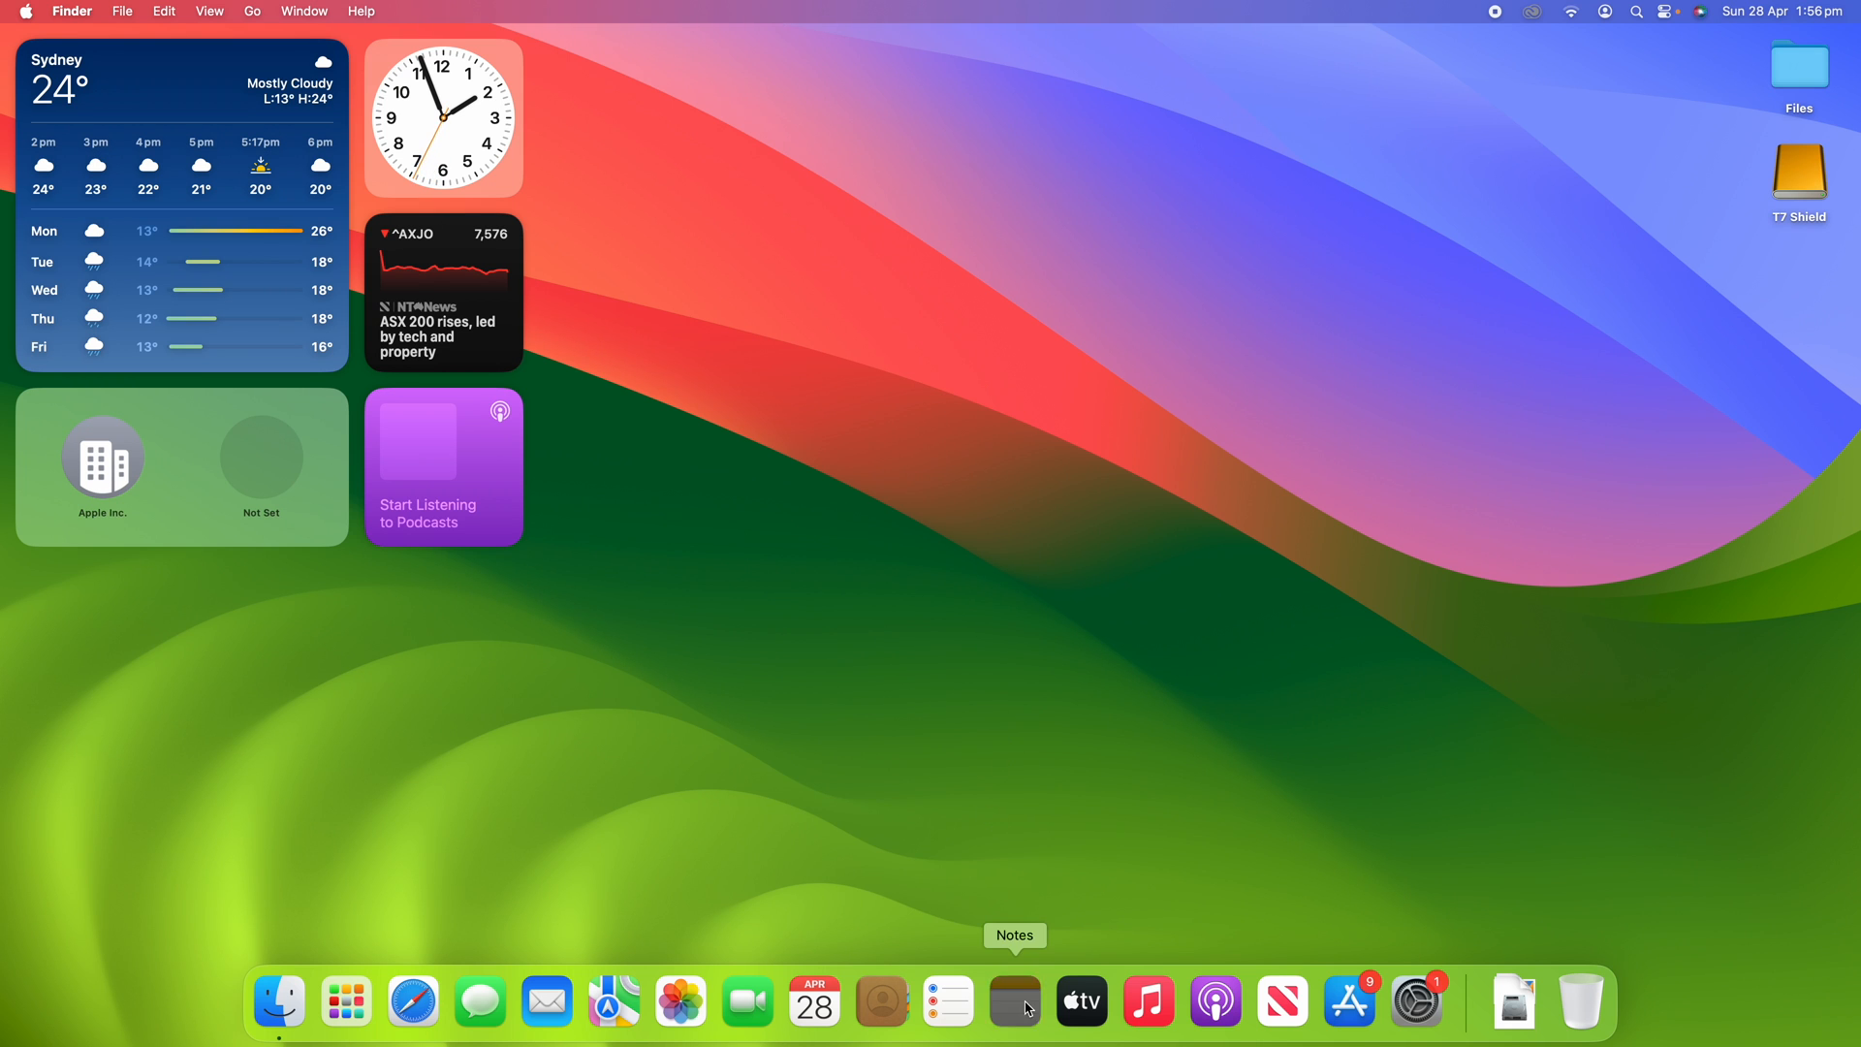
Step: Launch Notes from the Dock so its notes list window appears
left_click(1014, 1000)
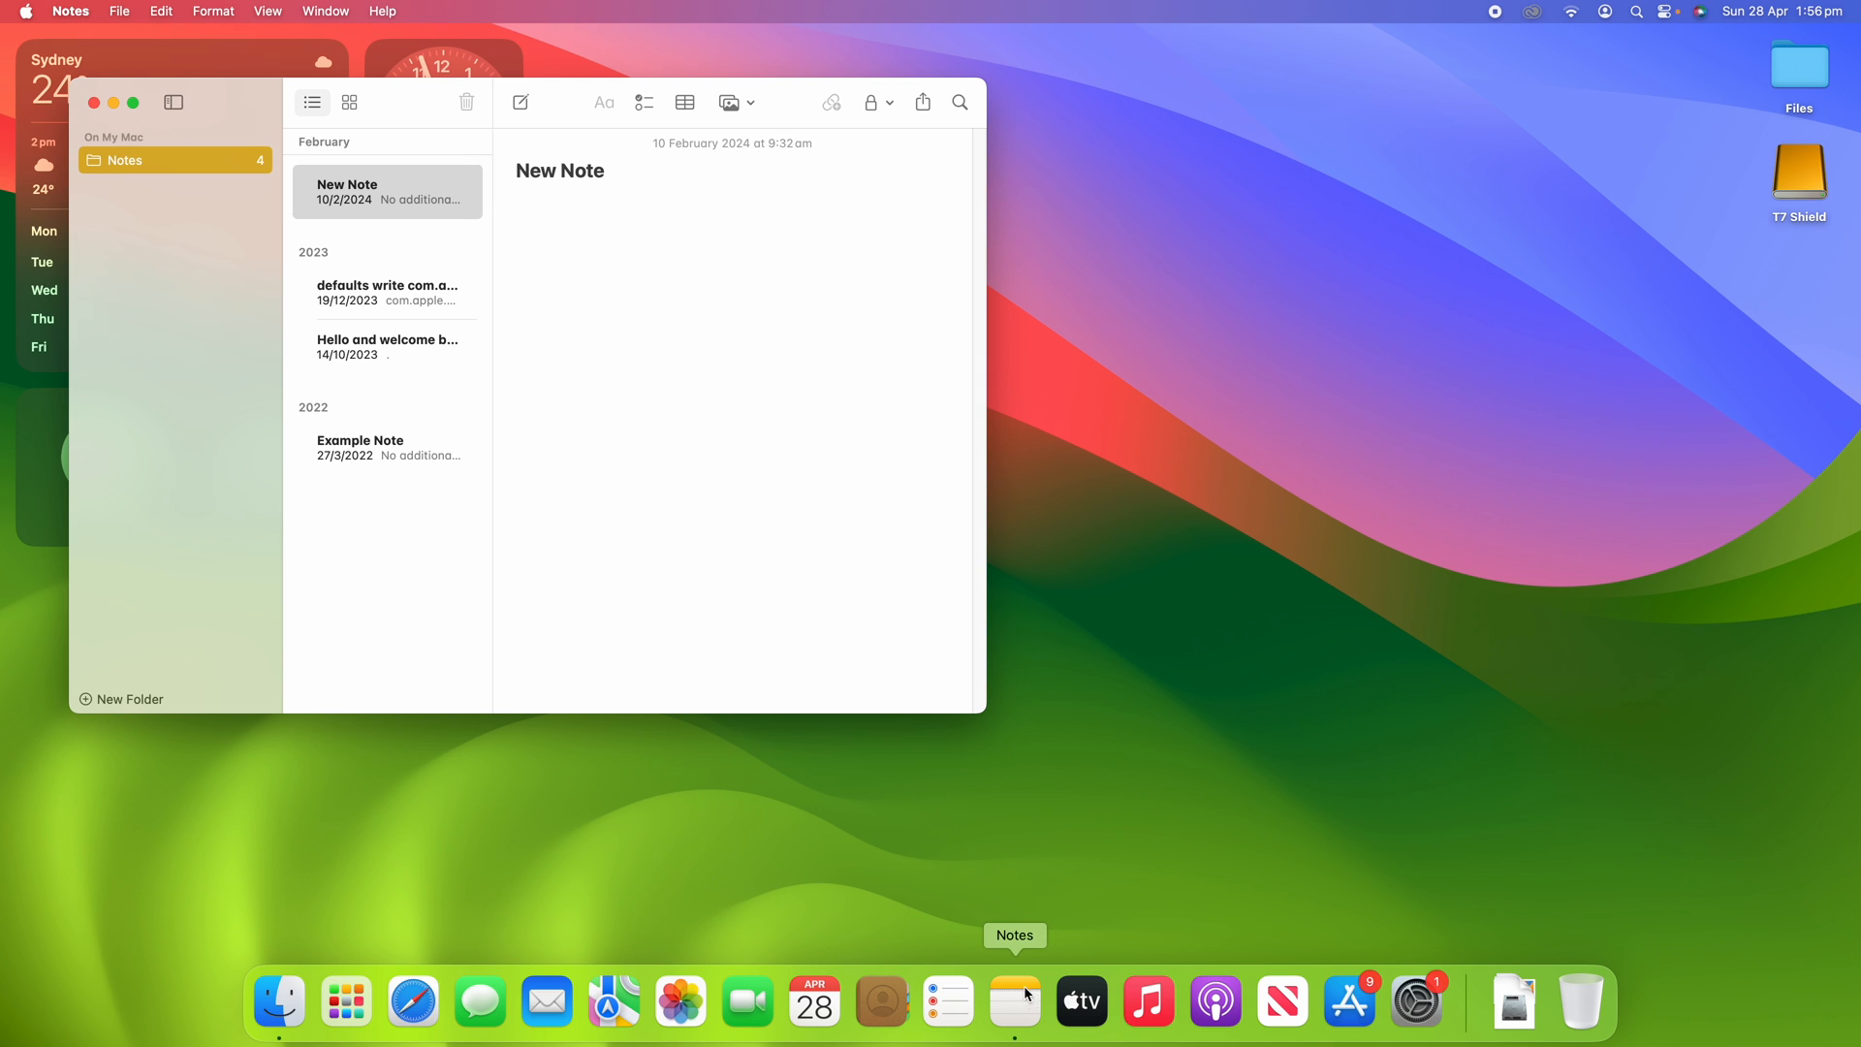
Step: Create a new note and title it 'Links'
left_click(520, 103)
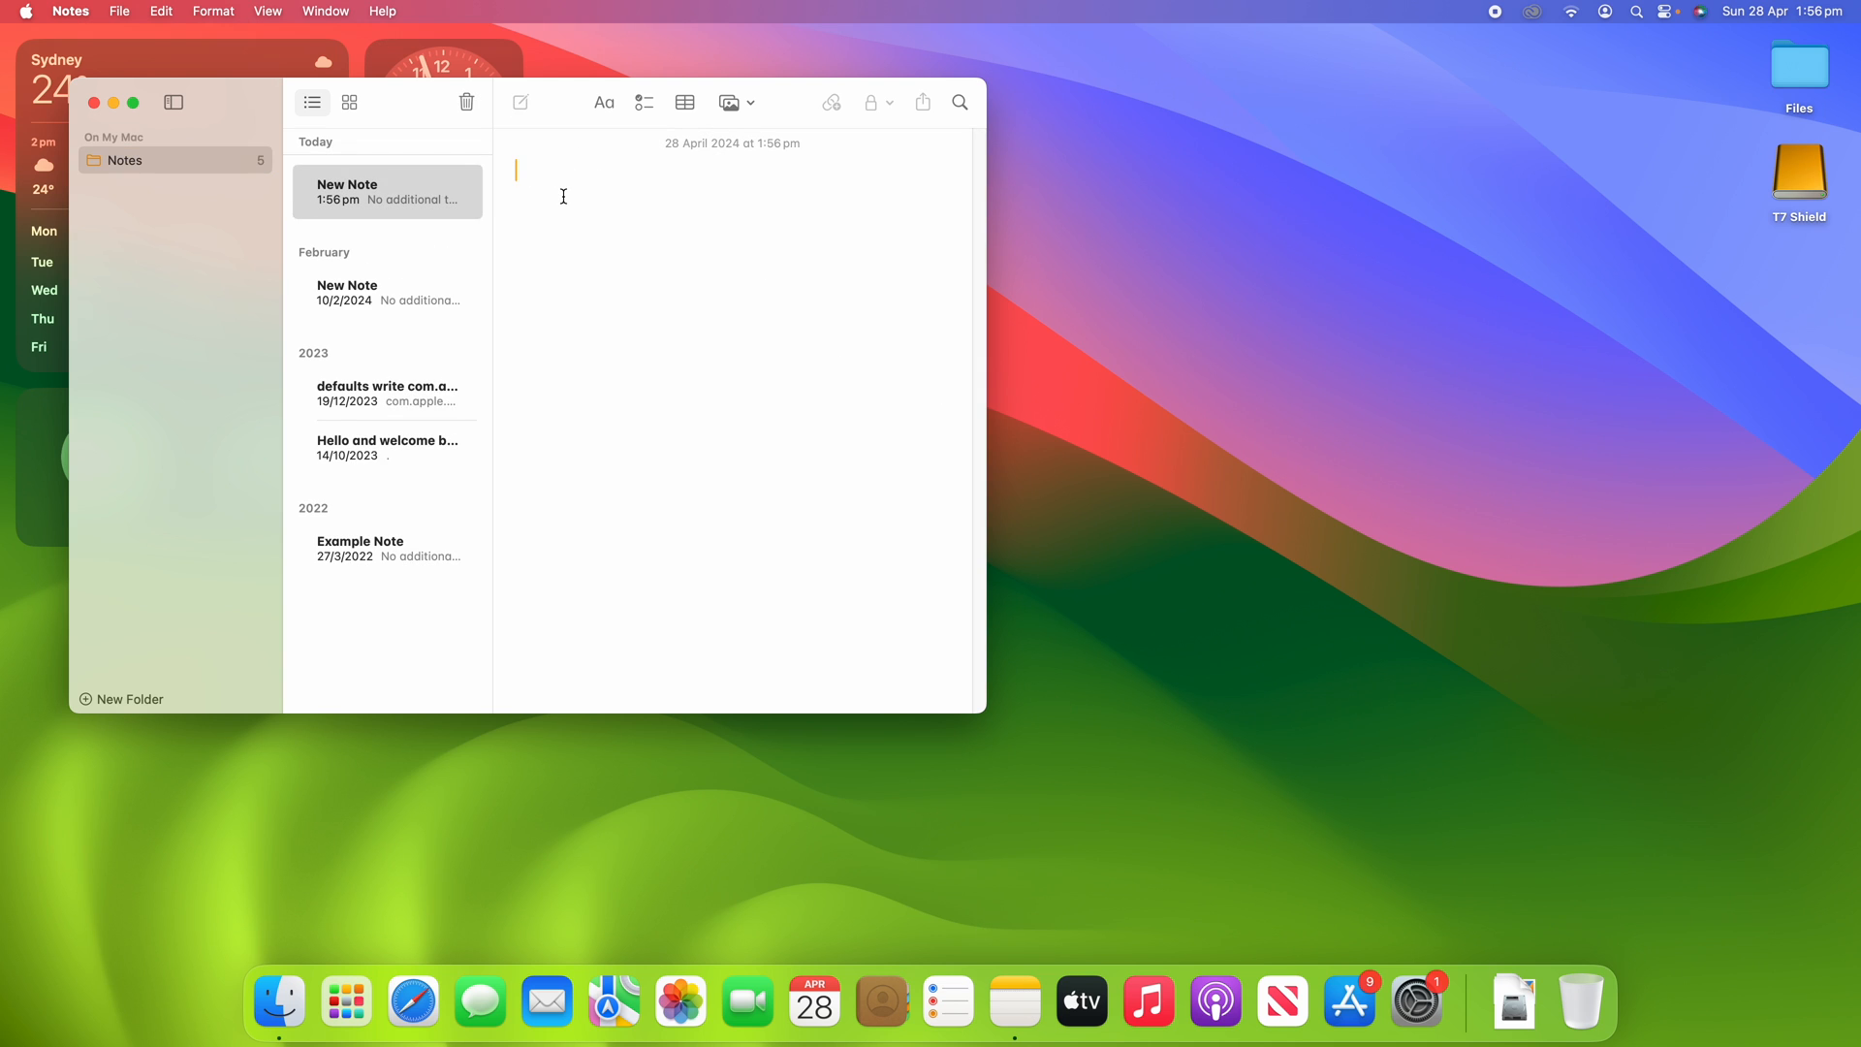
type("Links")
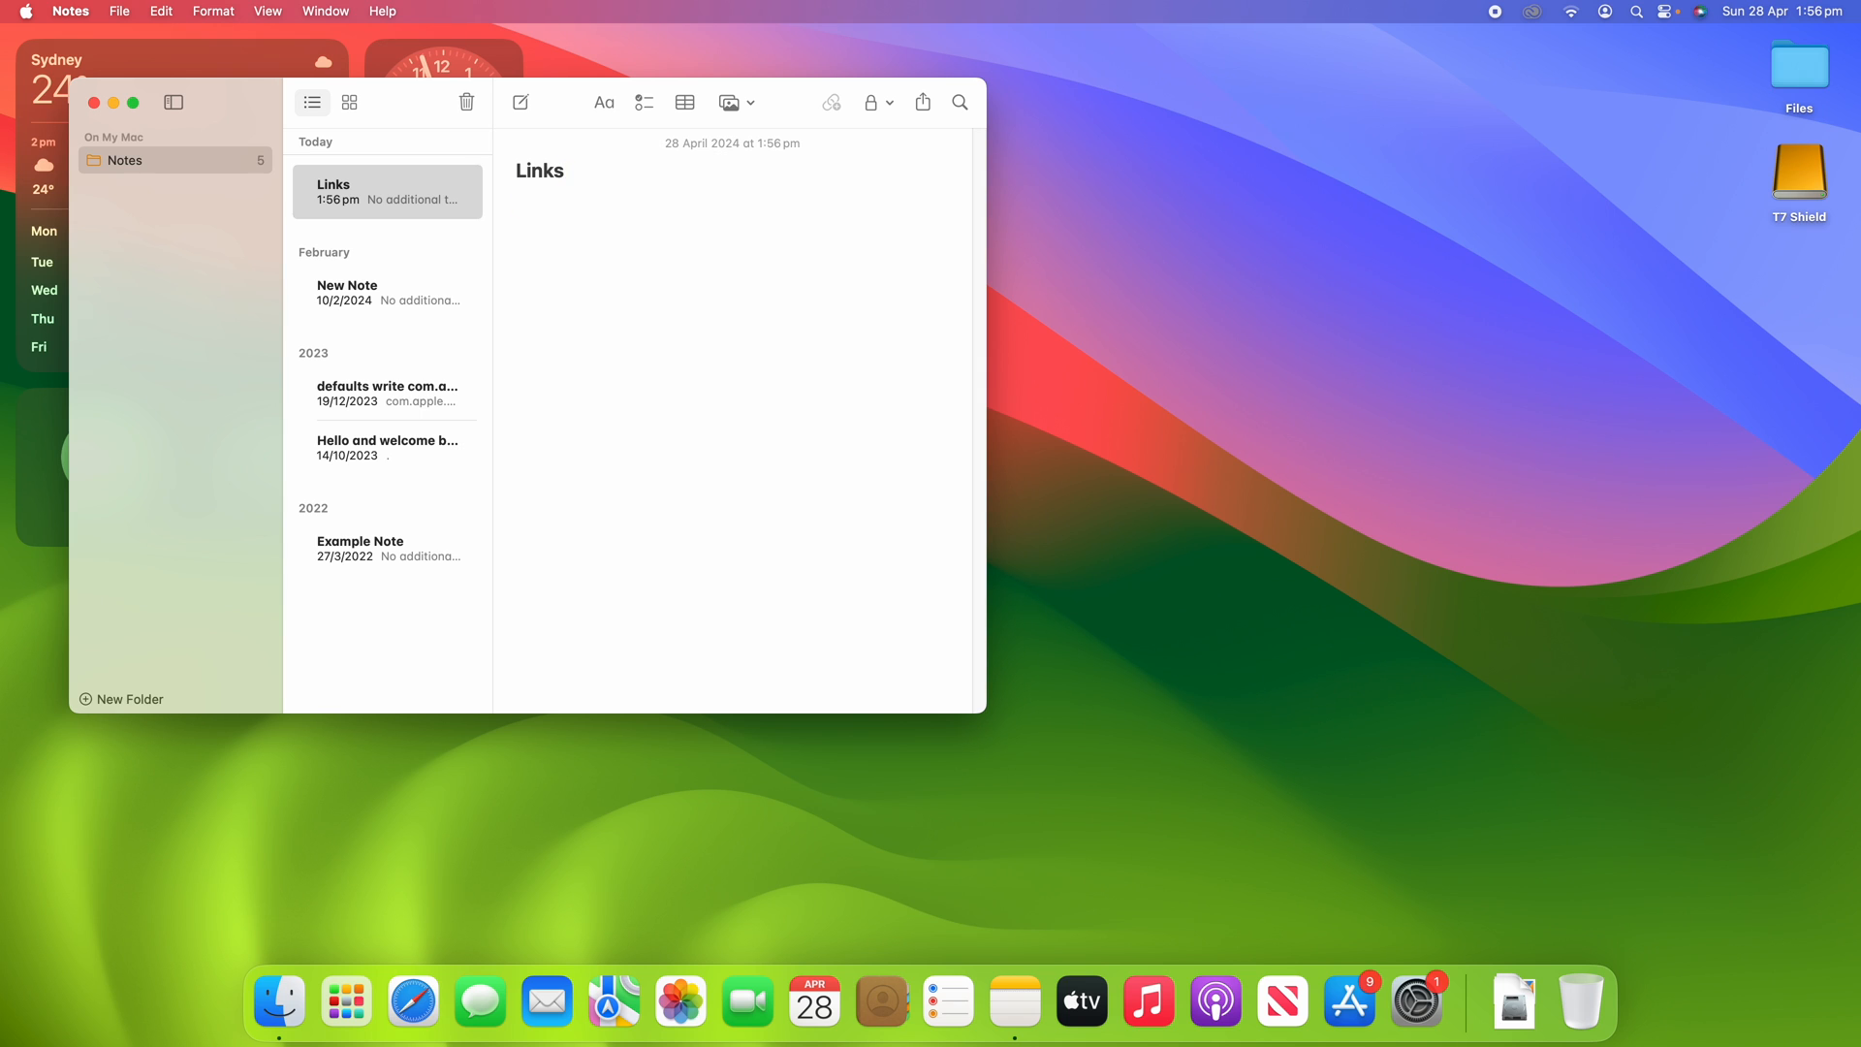
mouse_move(626, 295)
type(">>")
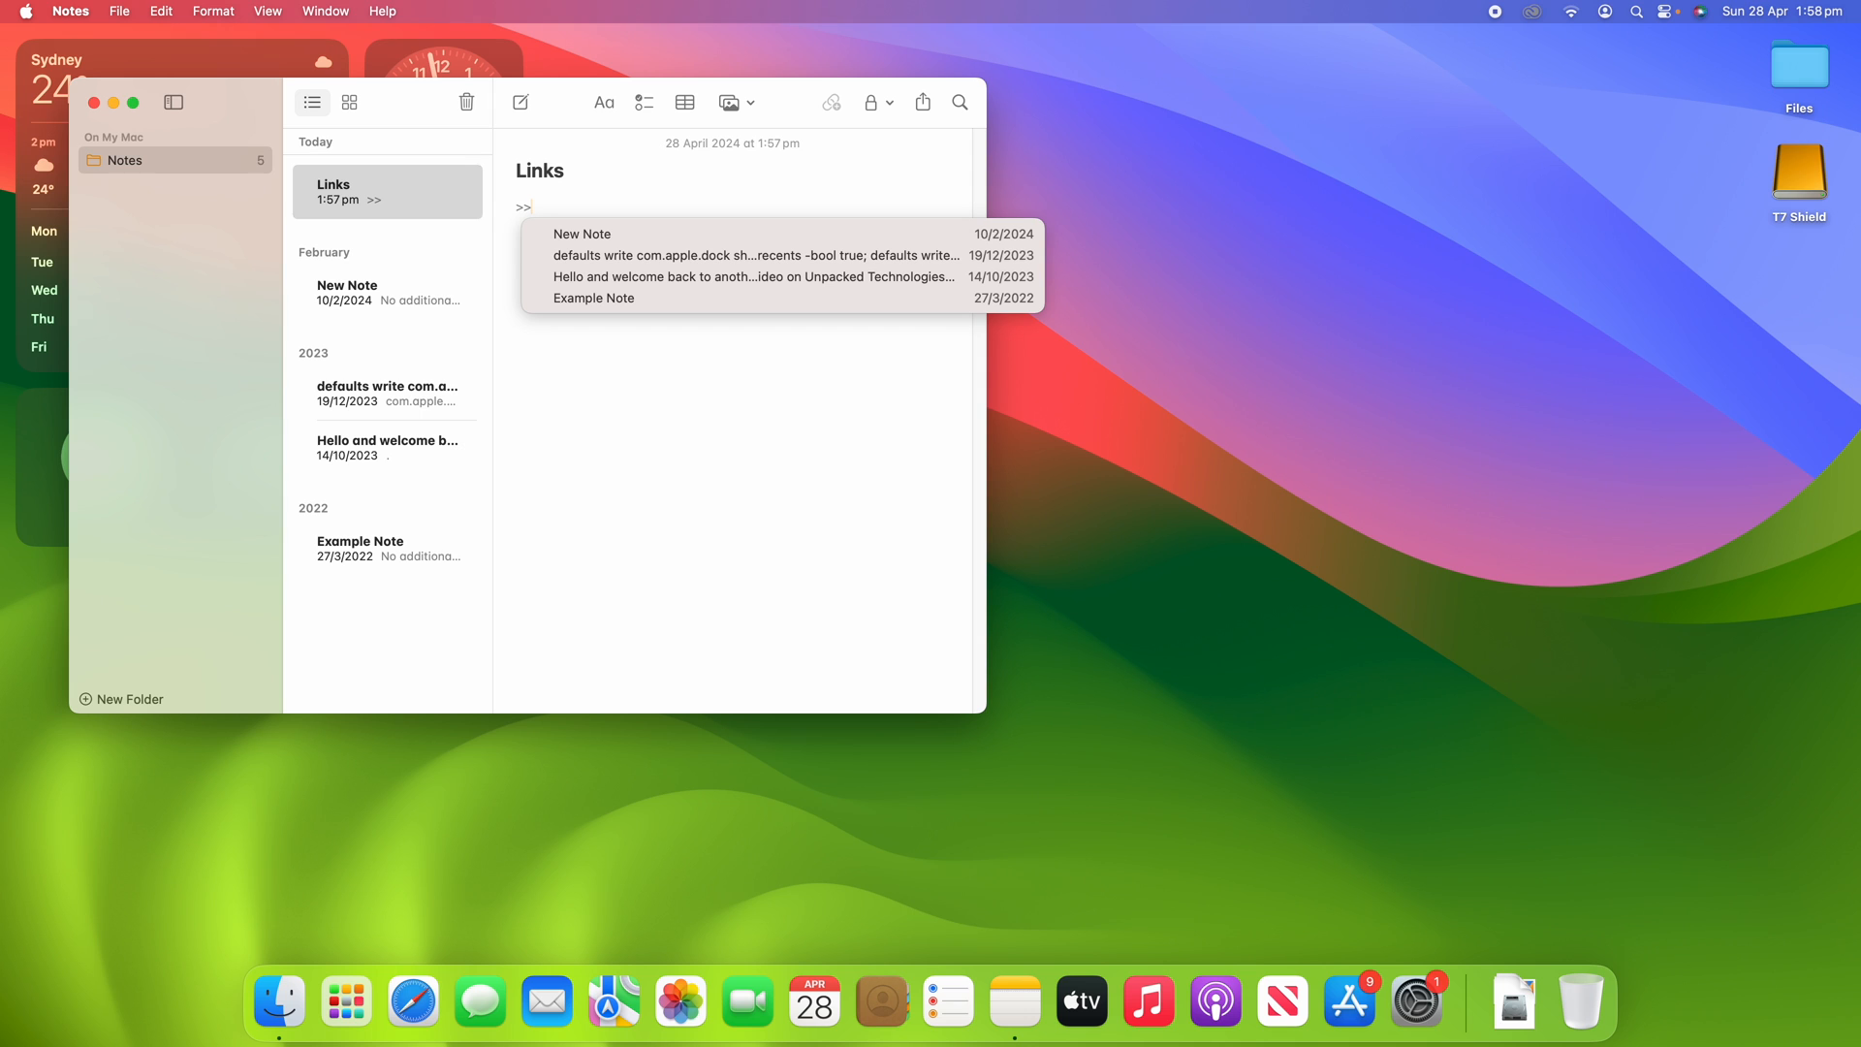
mouse_move(649, 351)
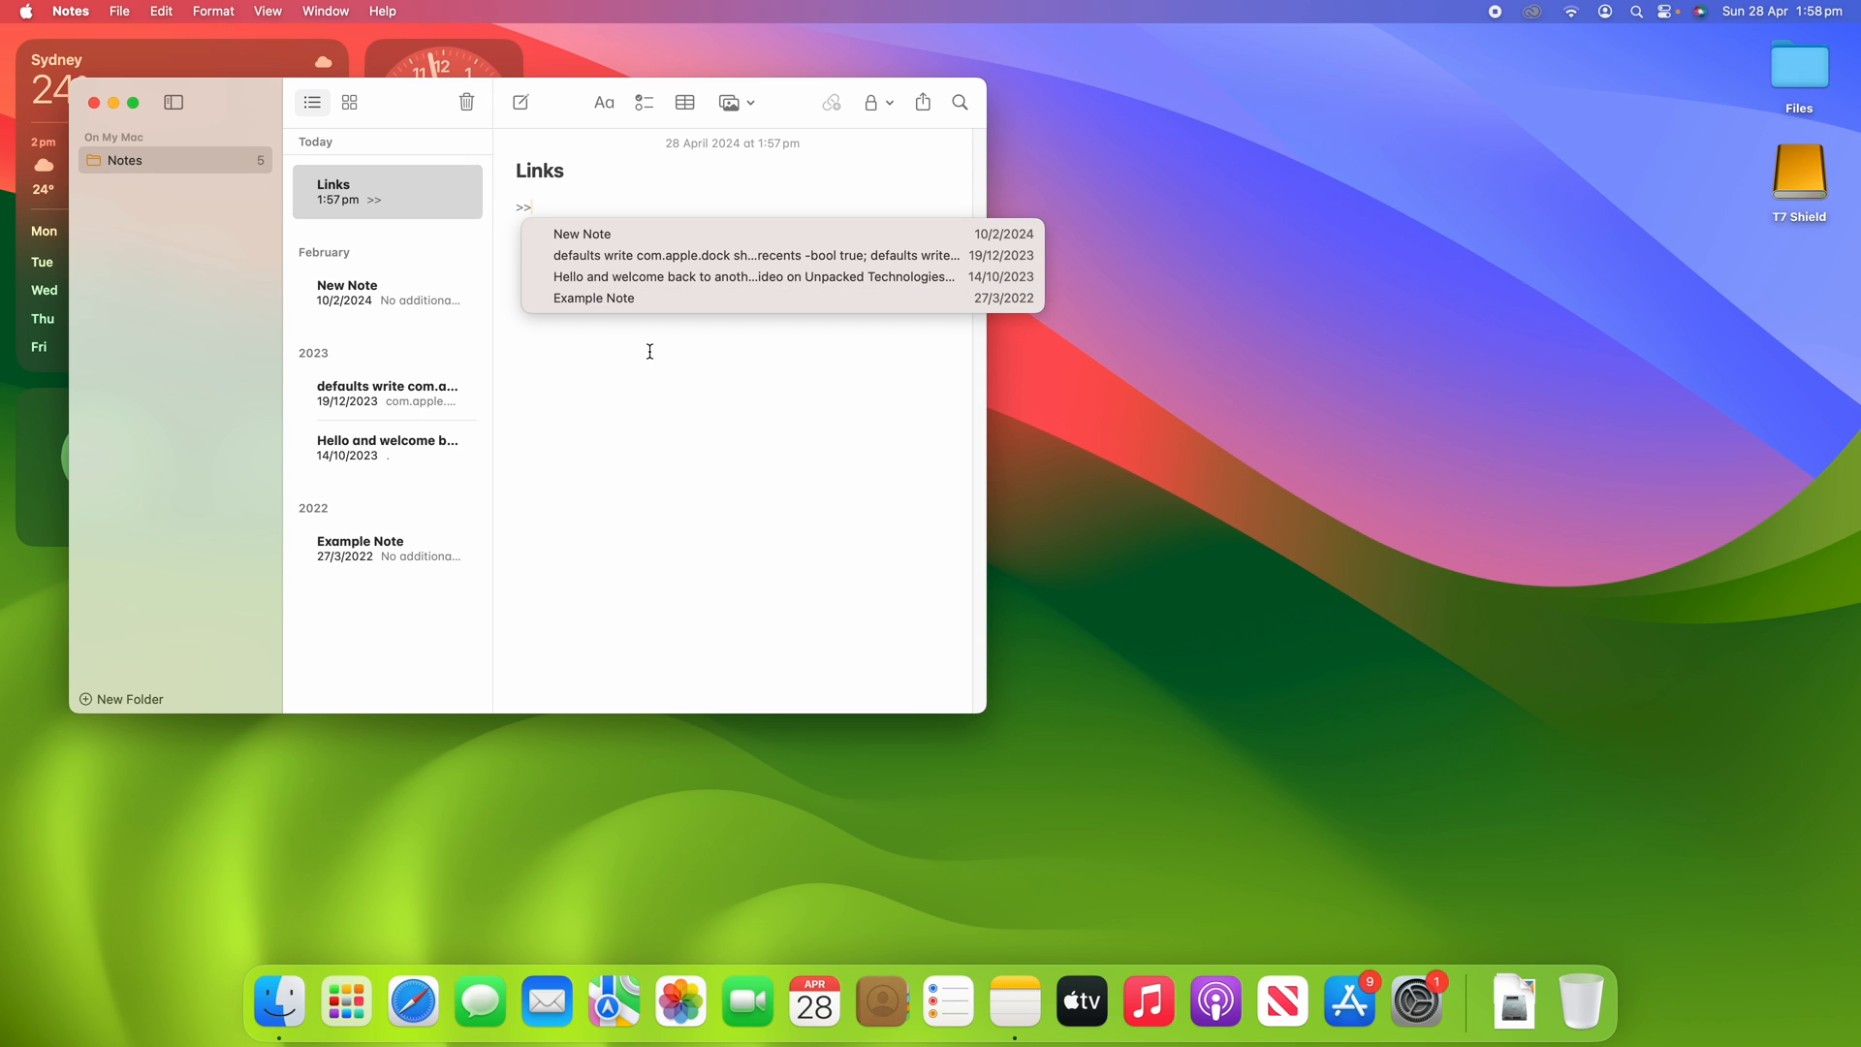
mouse_move(668, 318)
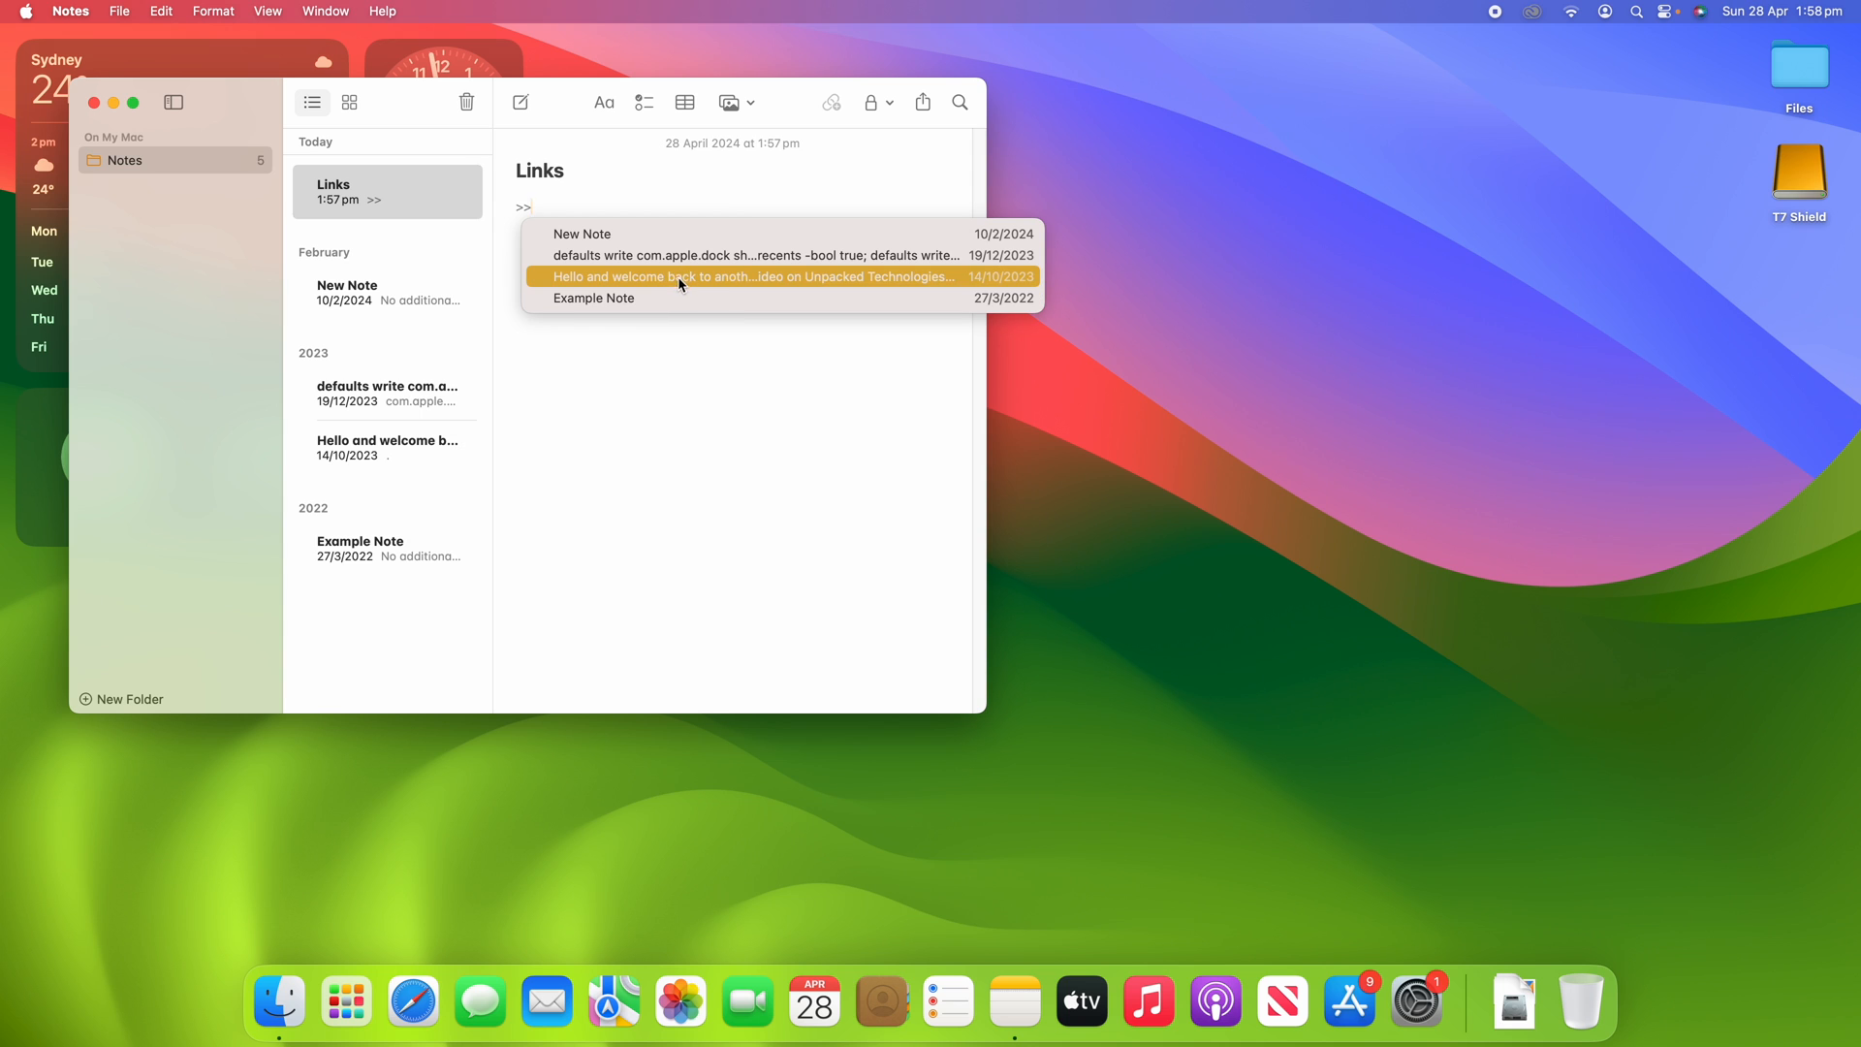
Step: Insert an inline link to 'Example Note' as the note's first line
left_click(594, 298)
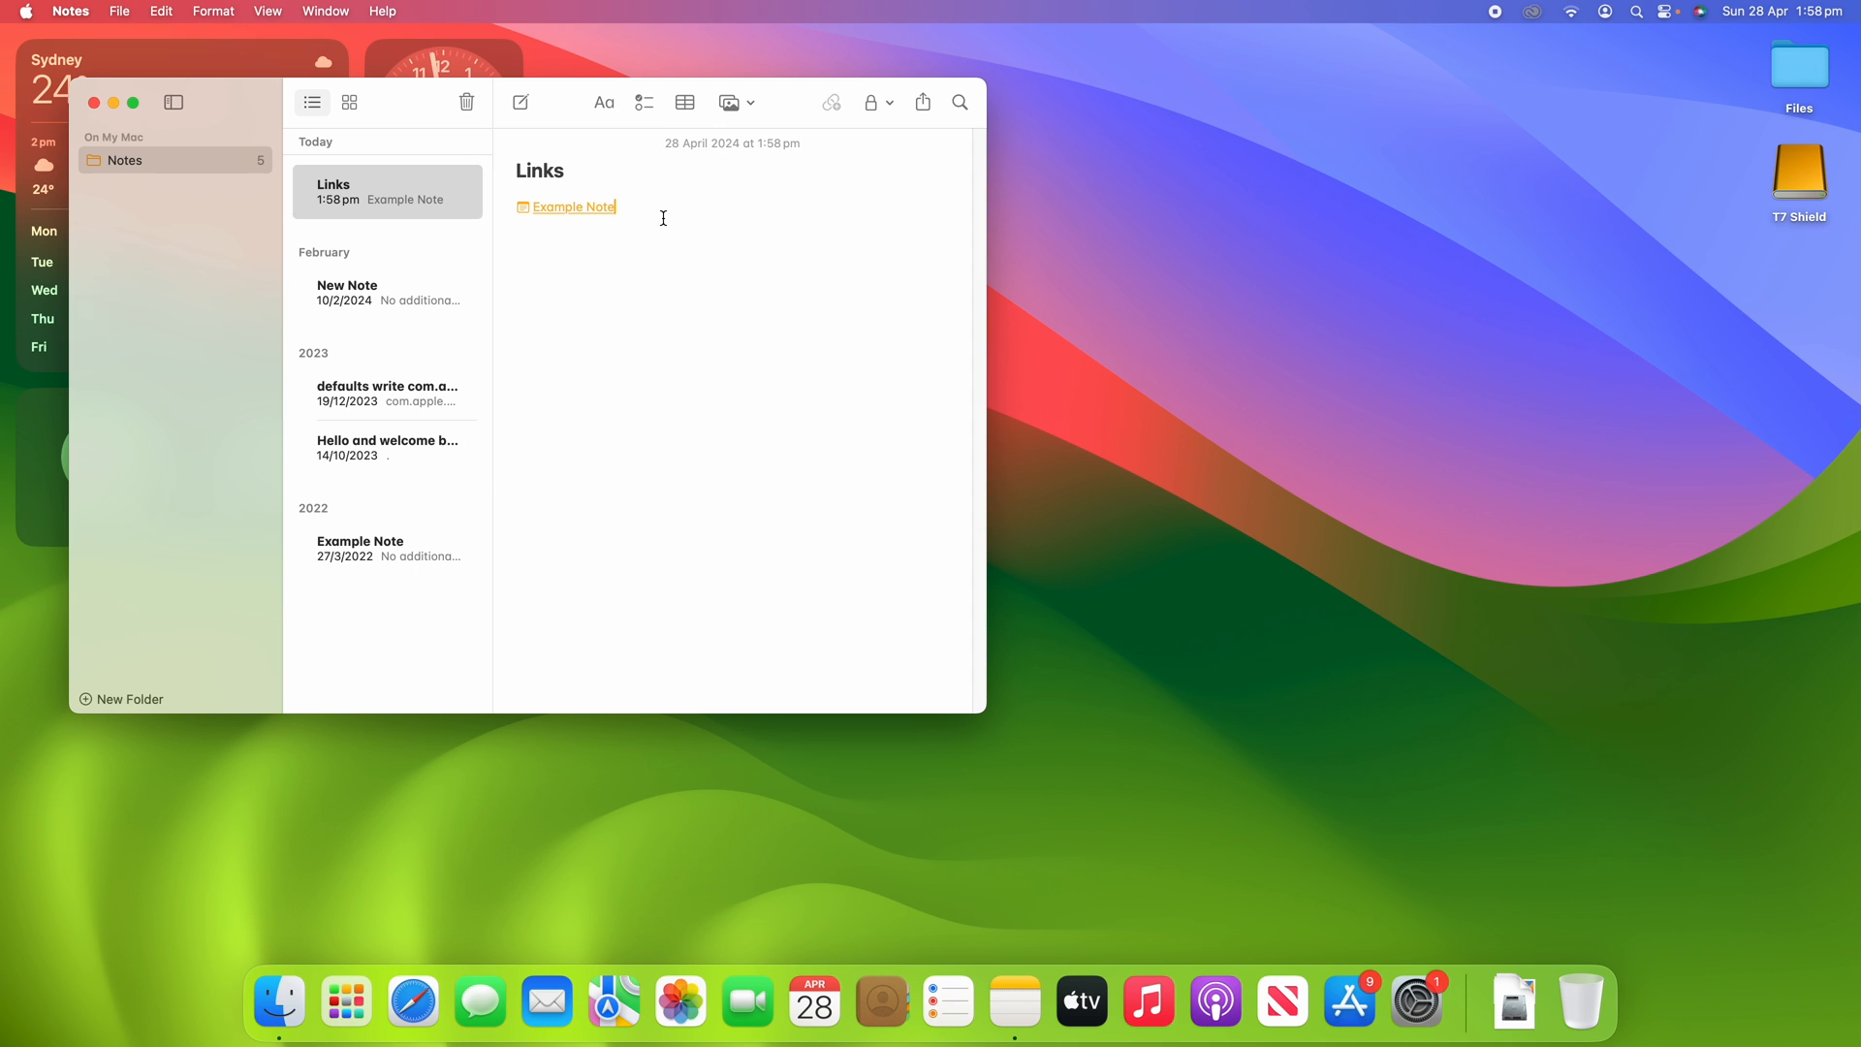
mouse_move(568, 262)
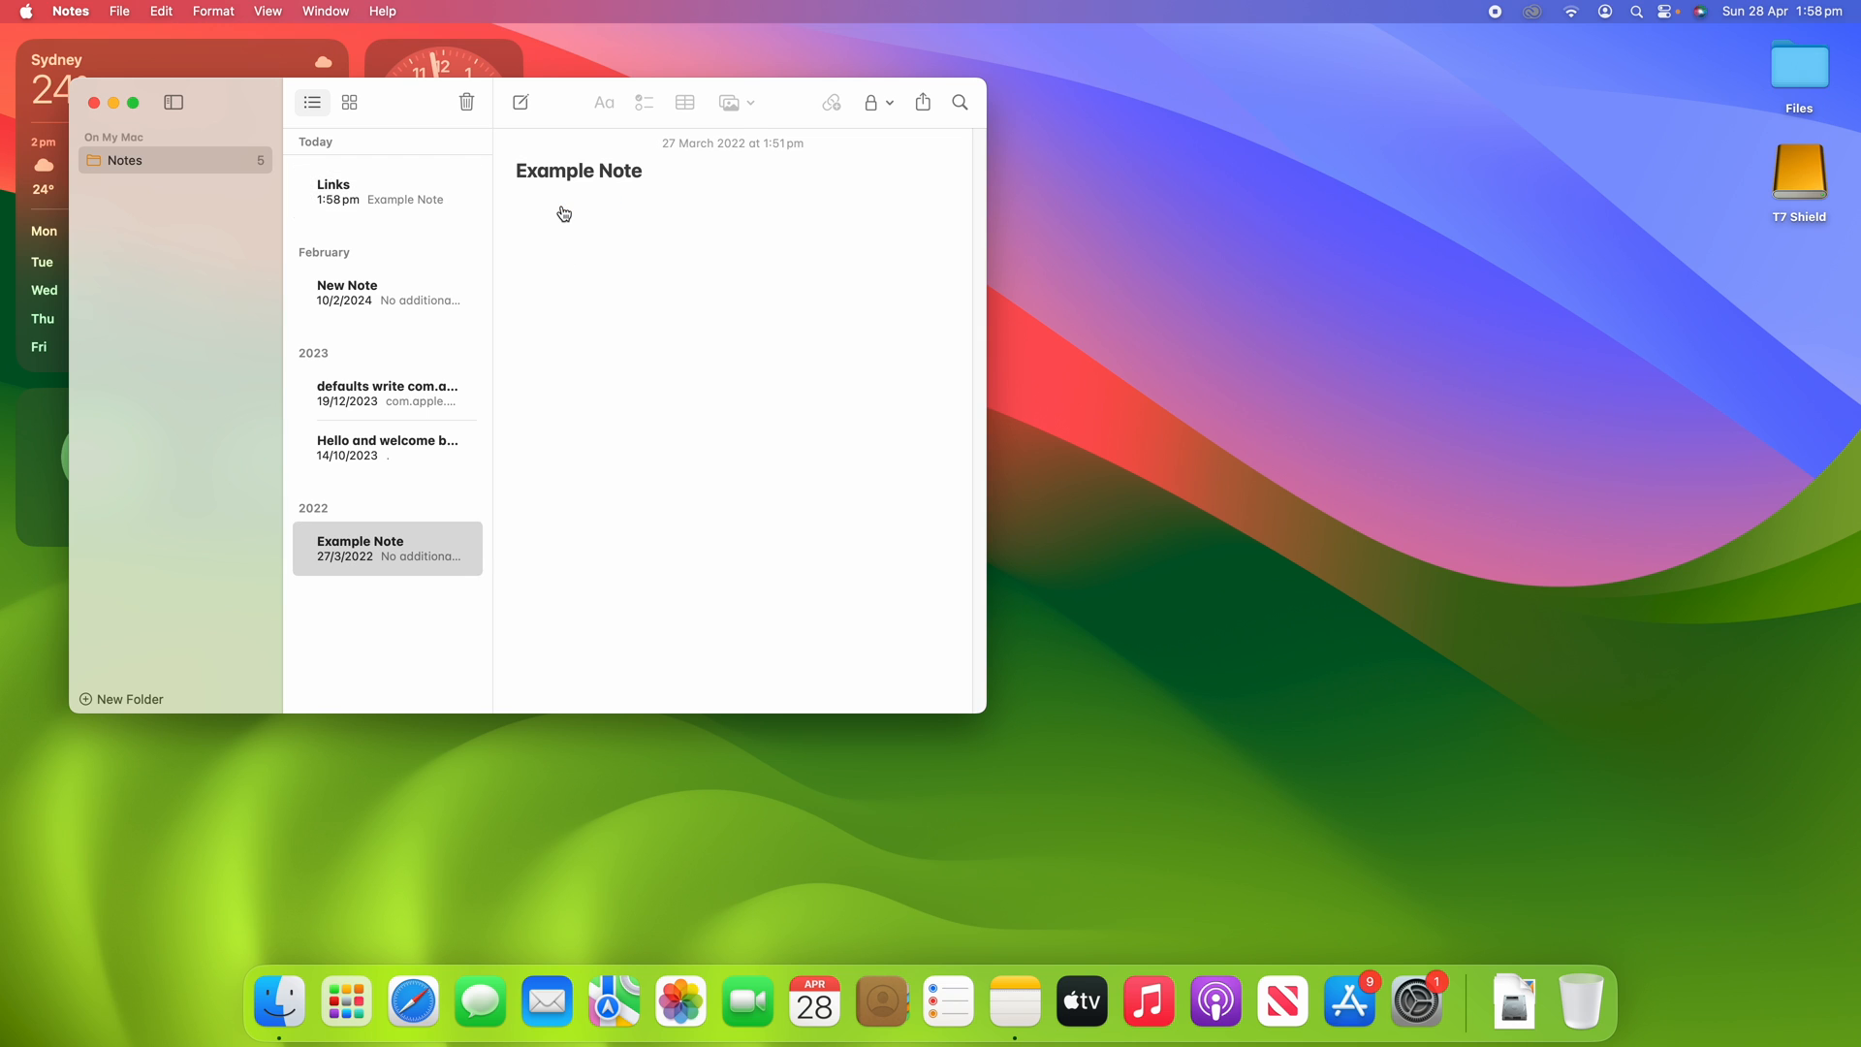
mouse_move(746, 258)
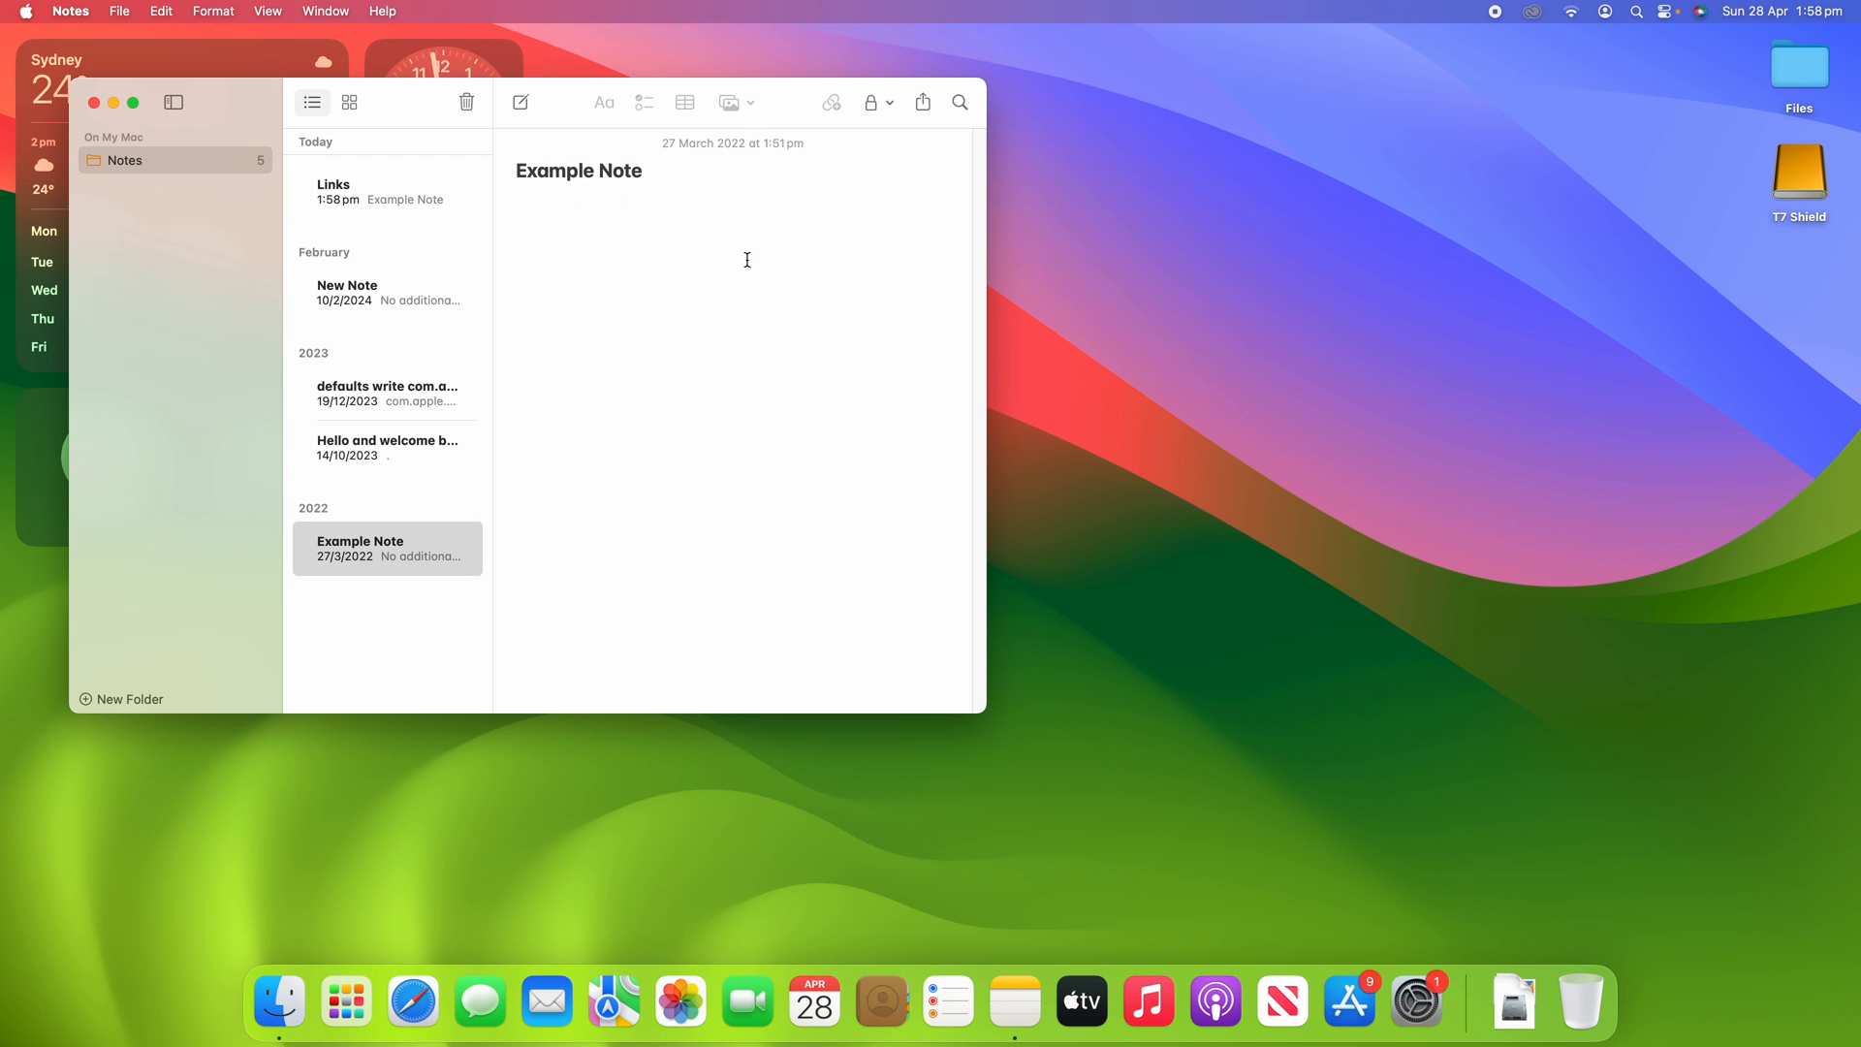
mouse_move(709, 233)
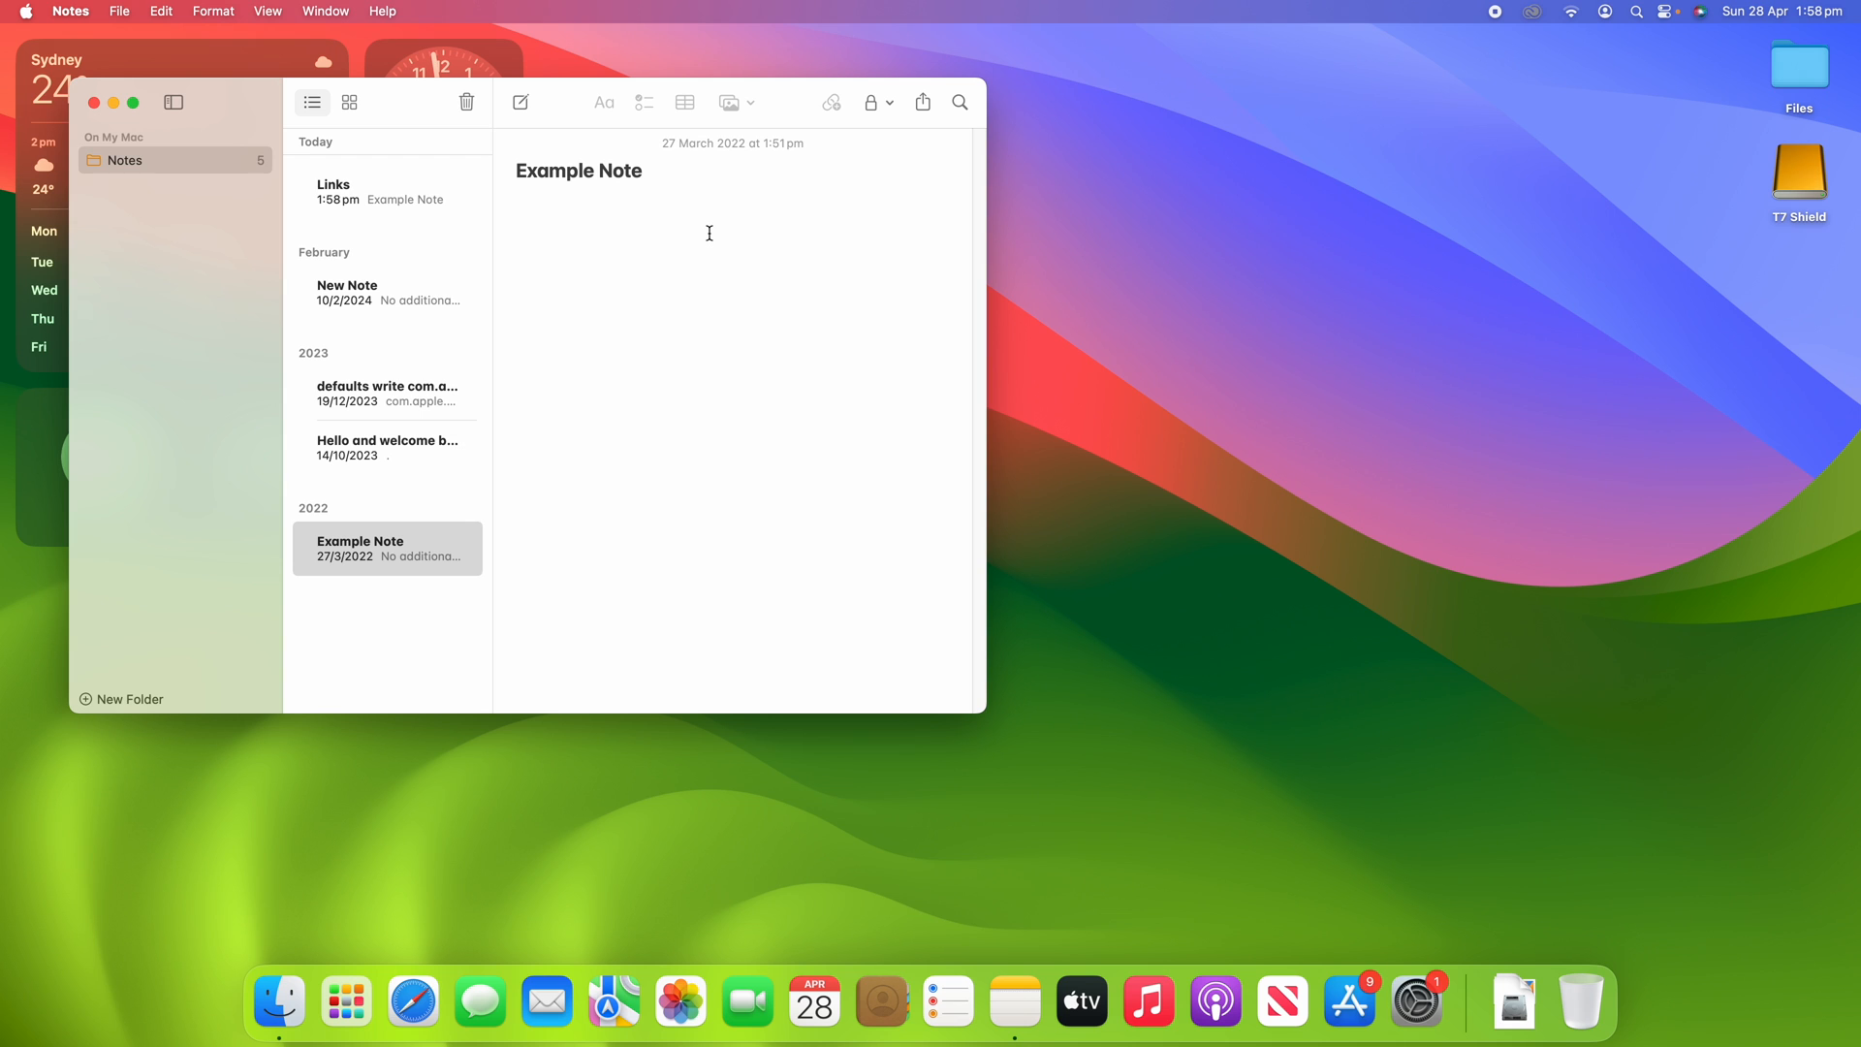
left_click(388, 192)
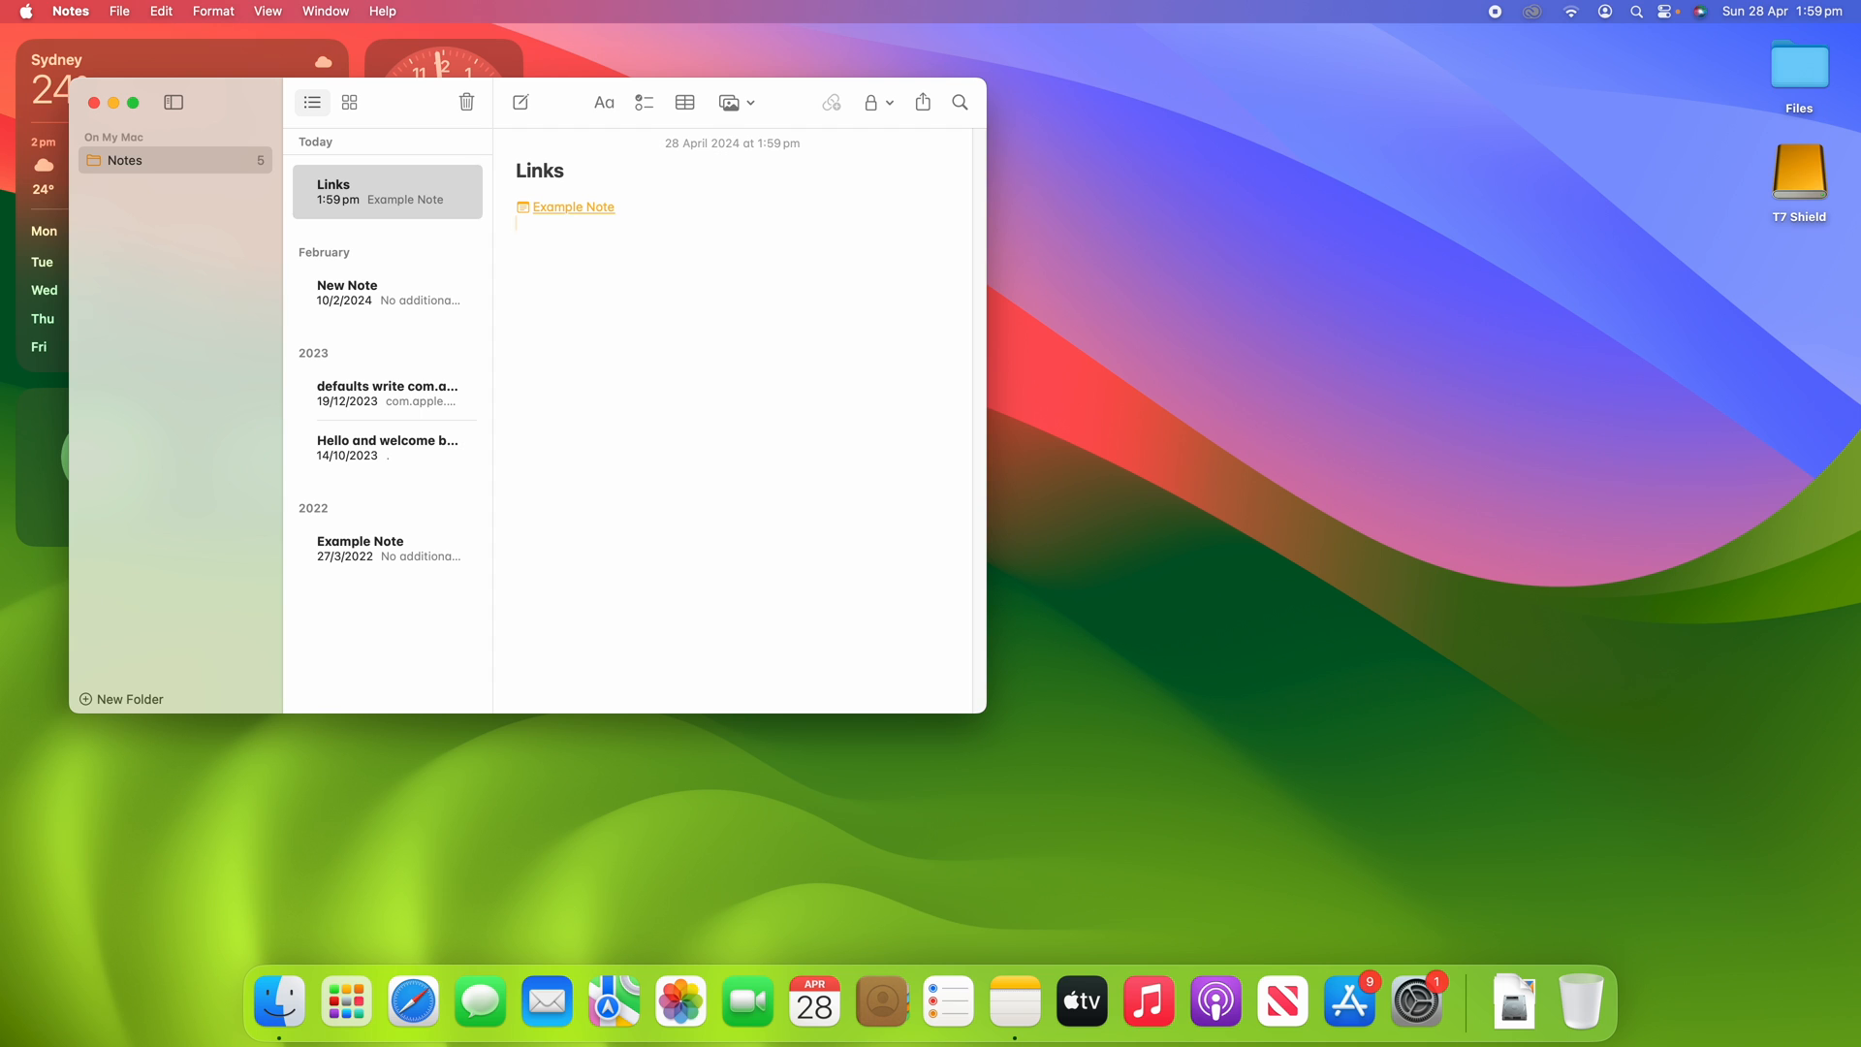
Step: Link the 'Hello and welcome back…' note on a new line, verify it opens, return to Links
left_click(519, 221)
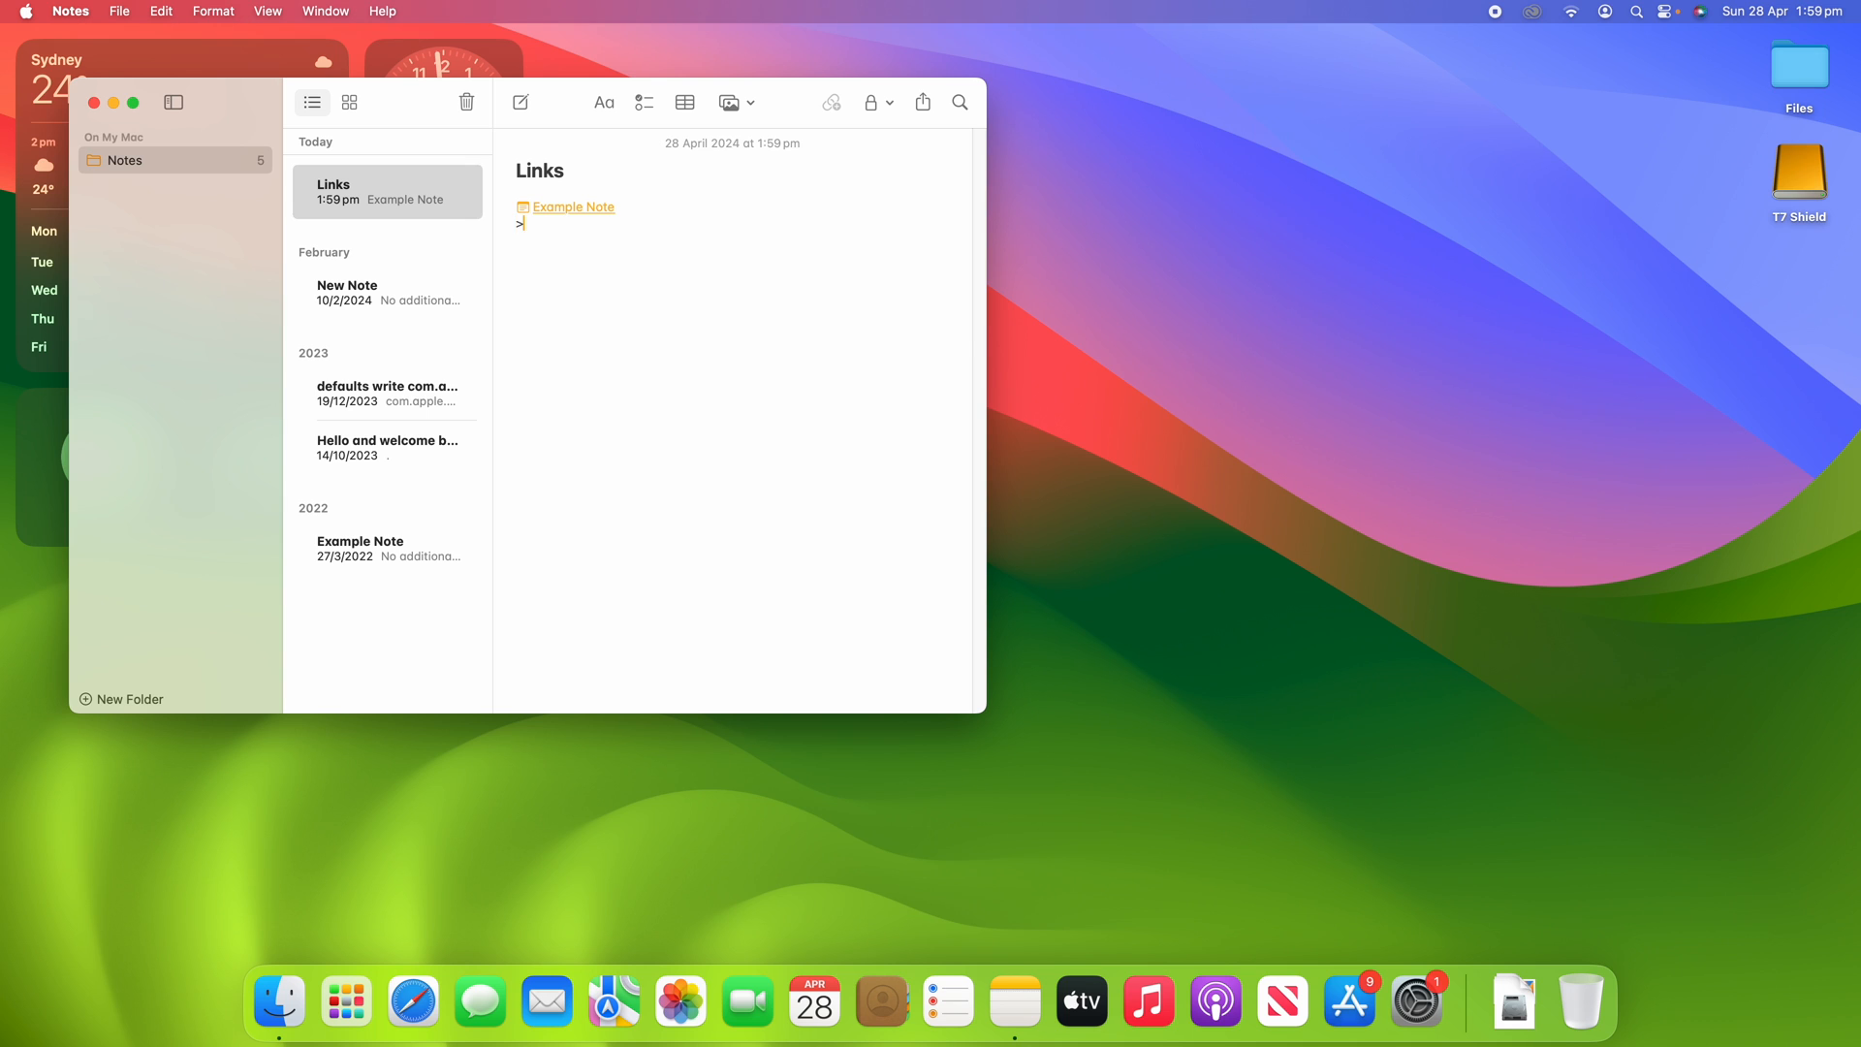
type(">")
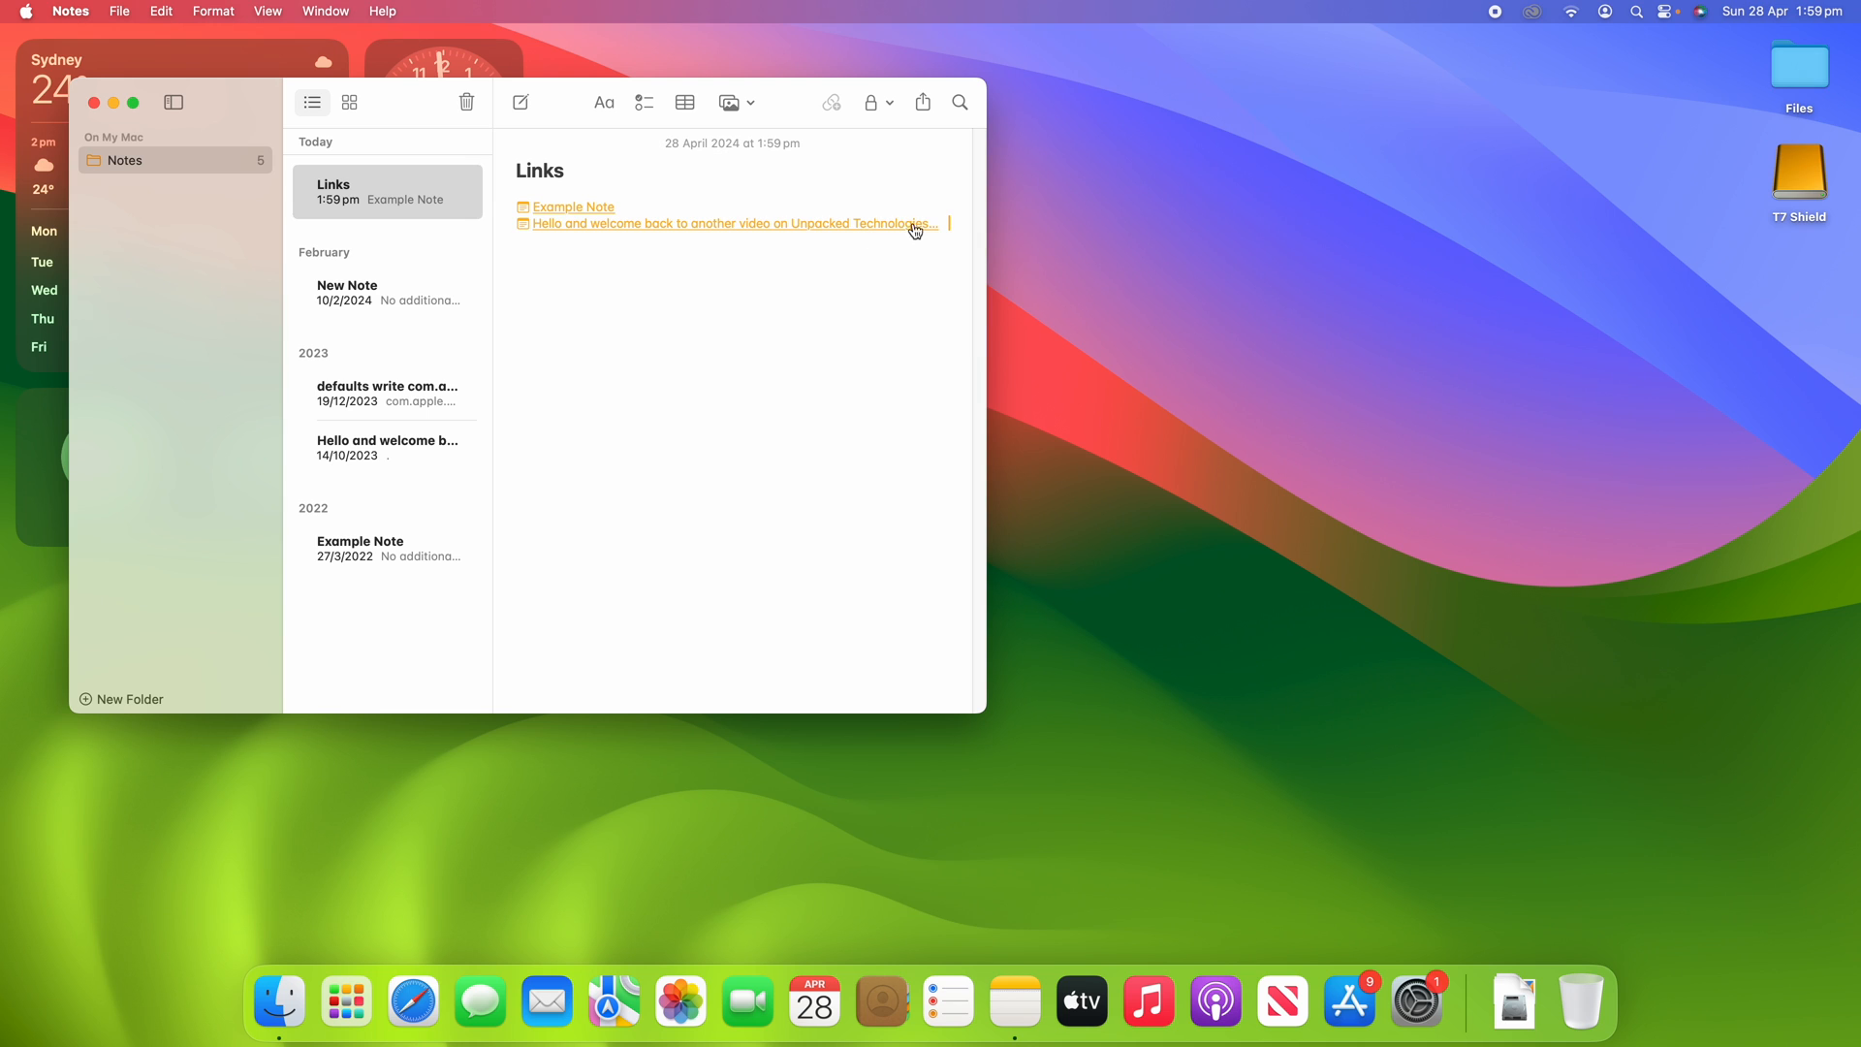
mouse_move(701, 225)
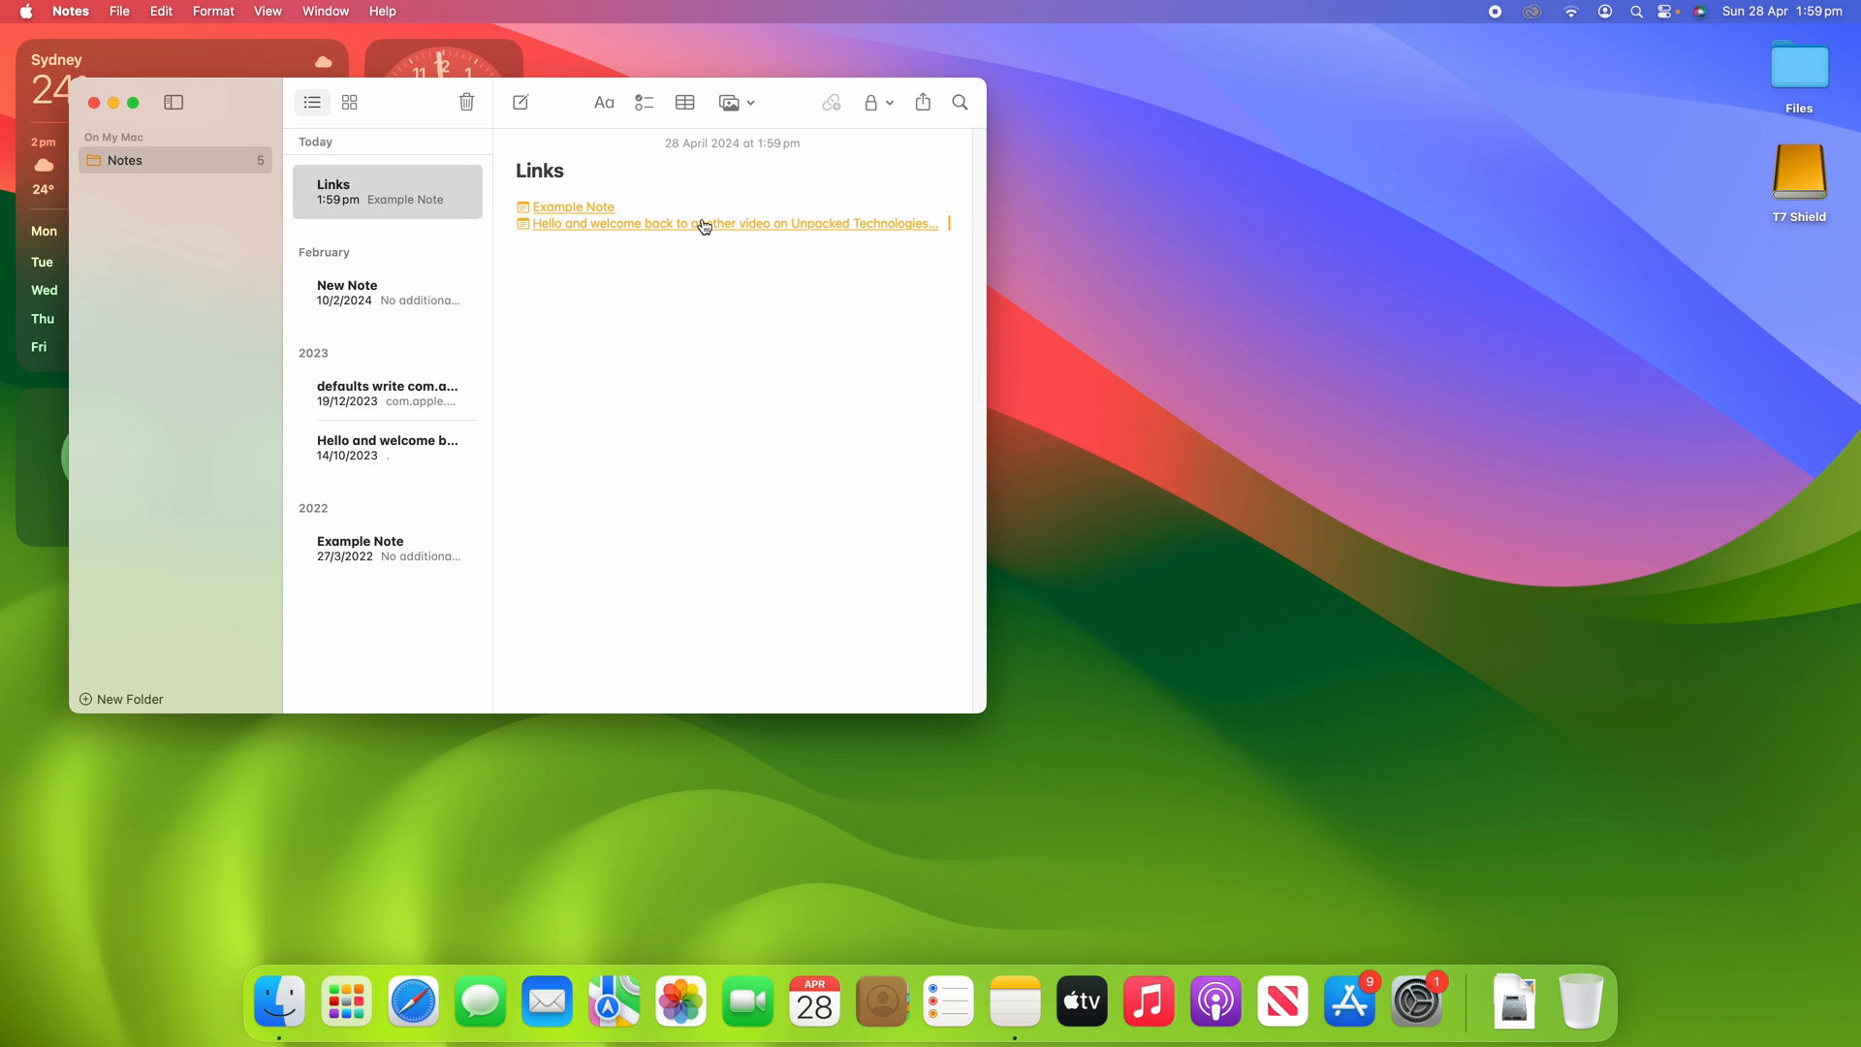
left_click(733, 223)
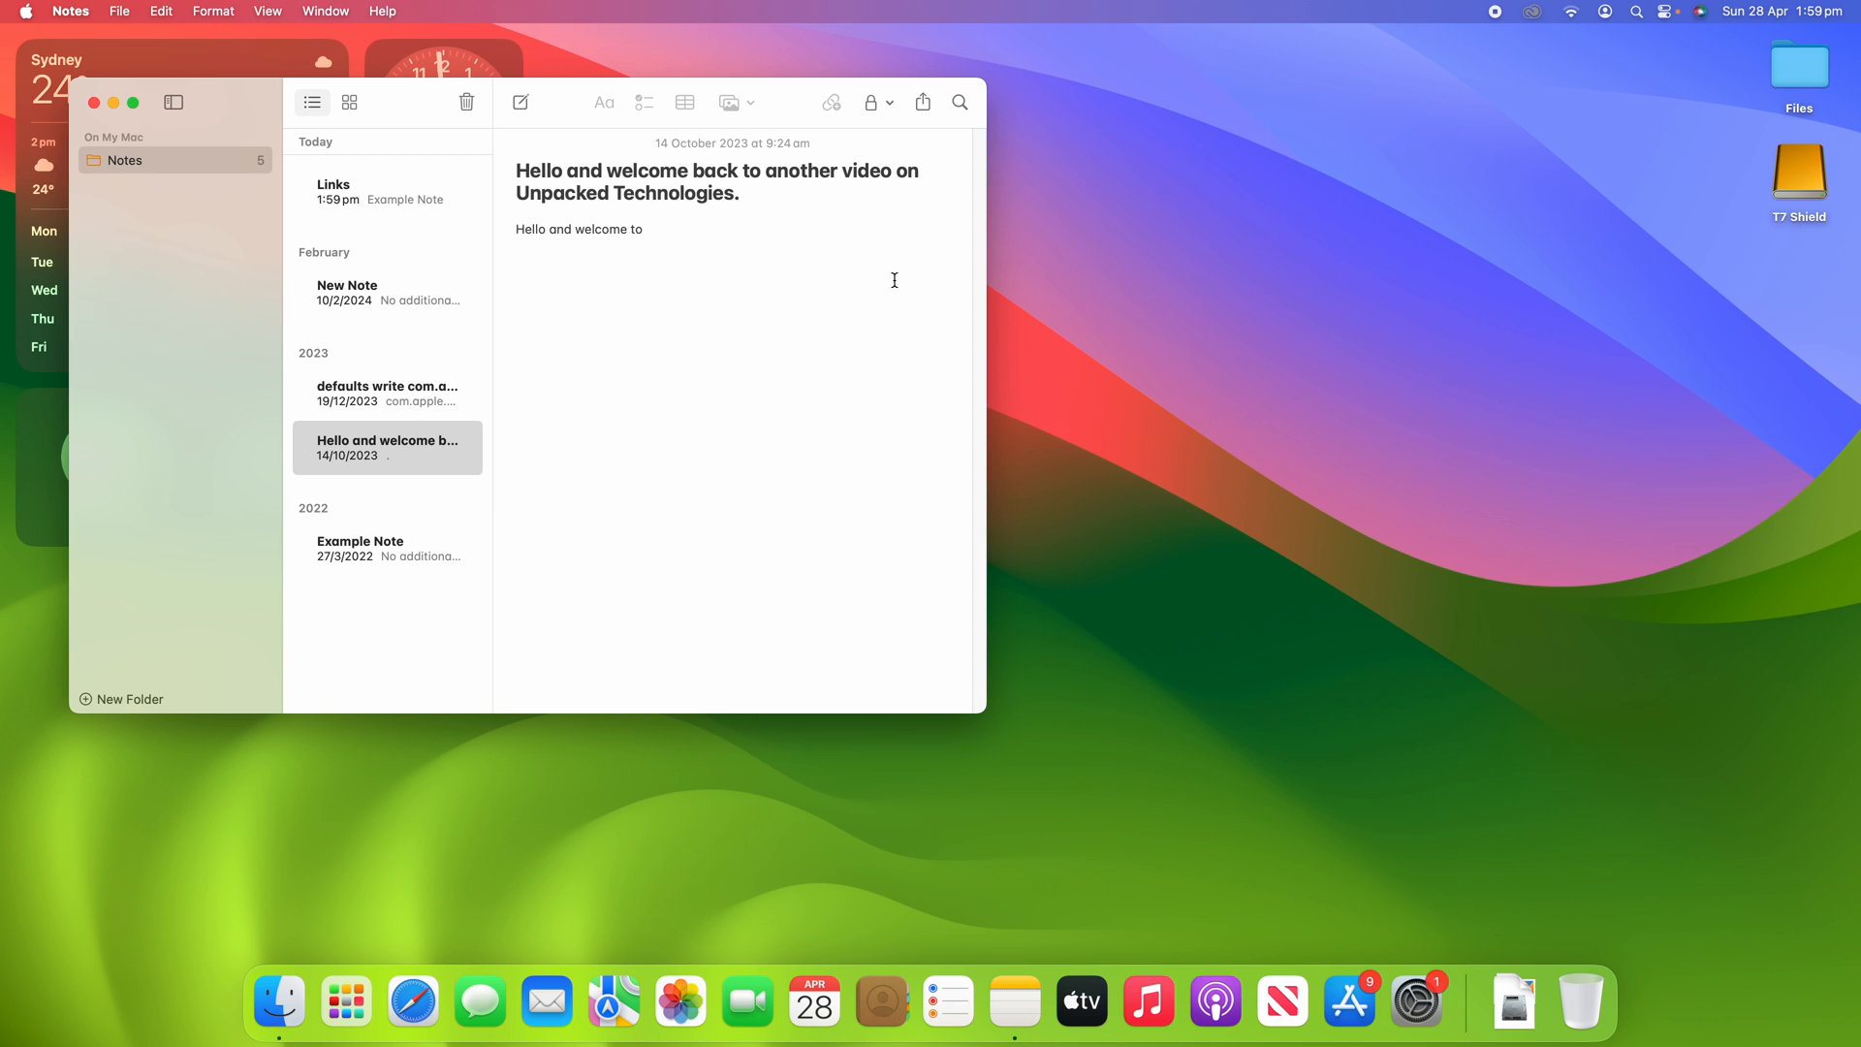
mouse_move(382, 203)
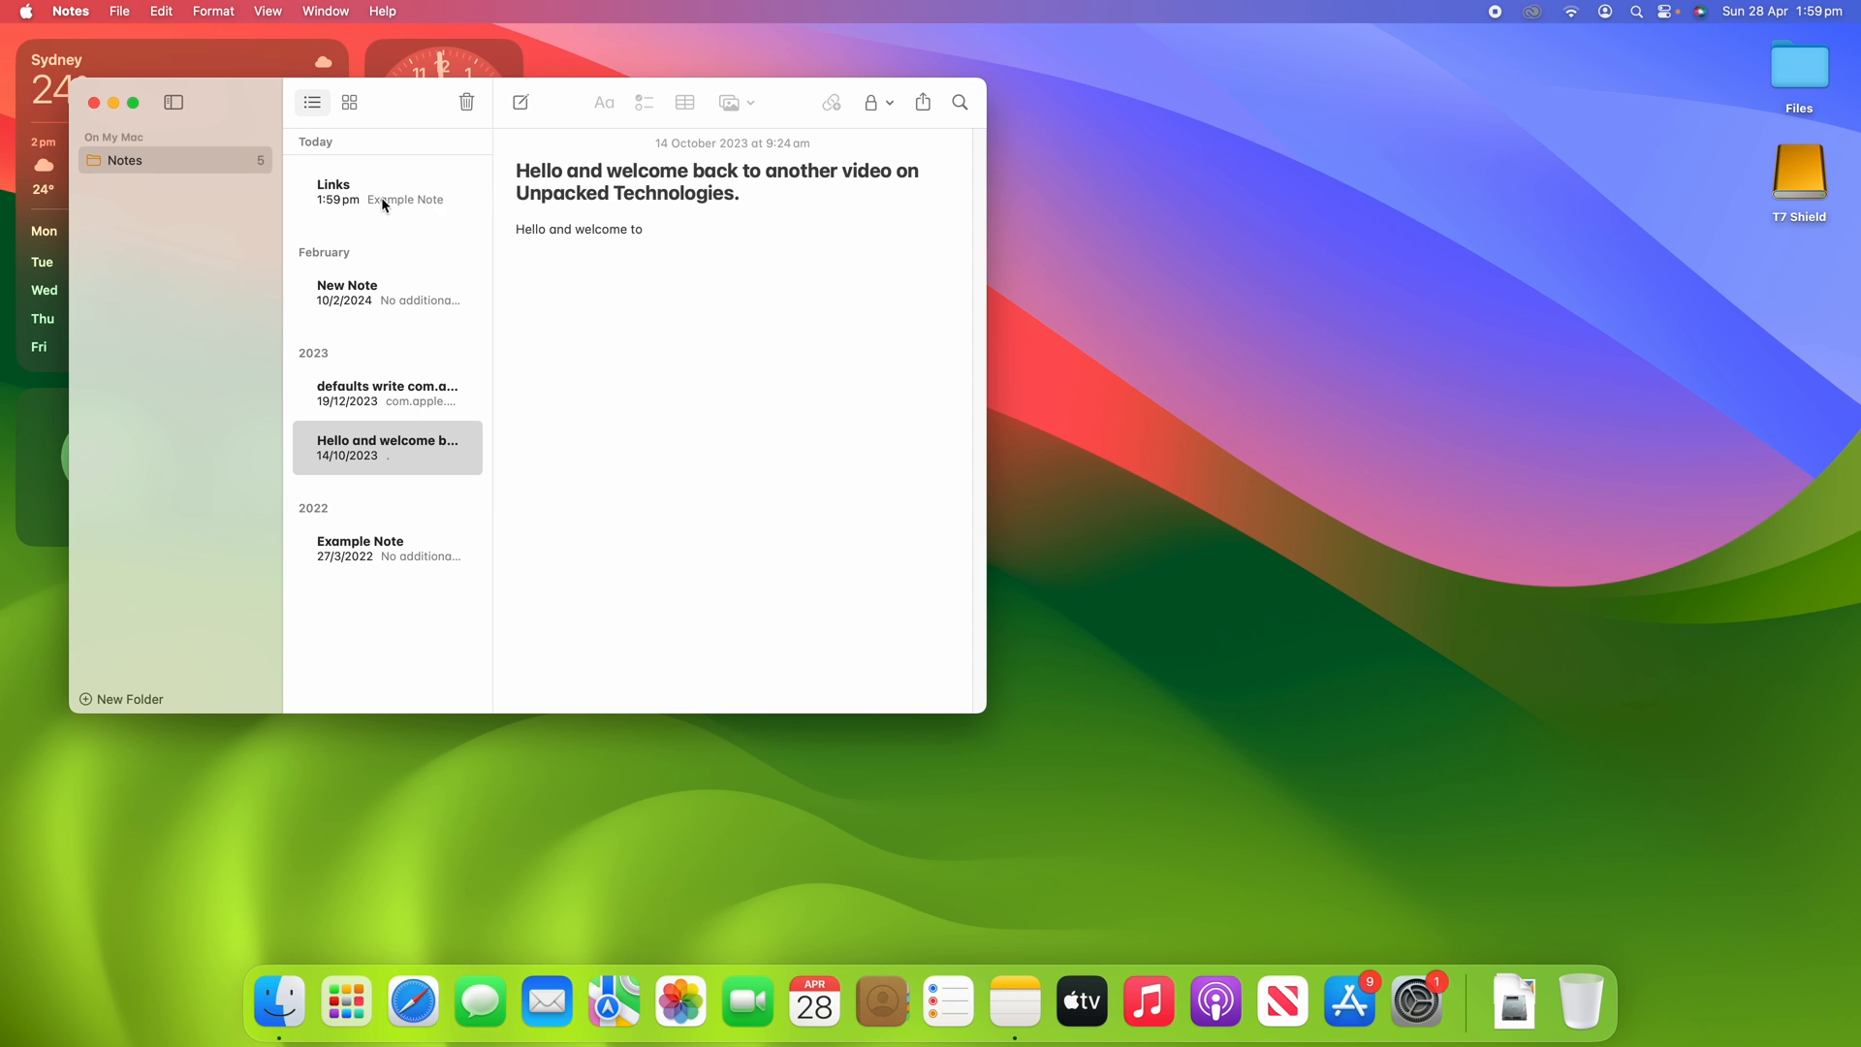
left_click(388, 192)
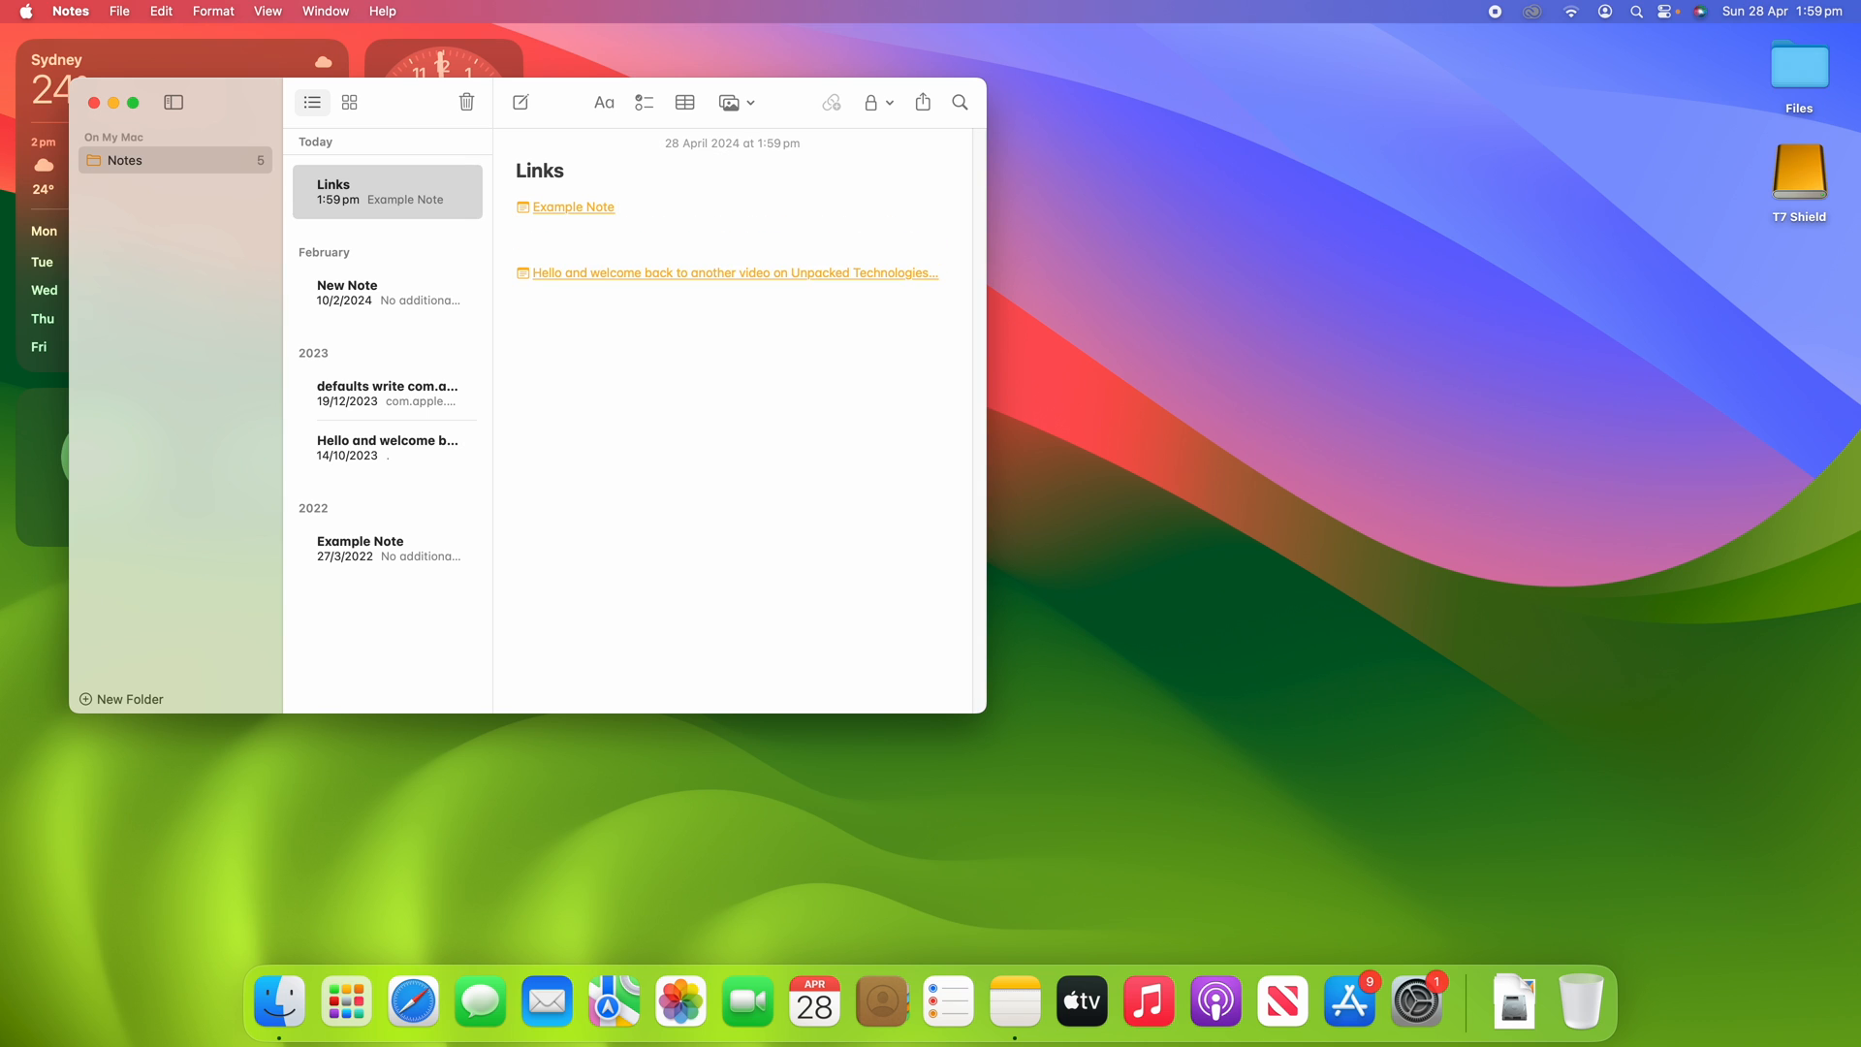
Step: Add 'Here....' between the links and style the Example Note link as a Heading
type("Here....")
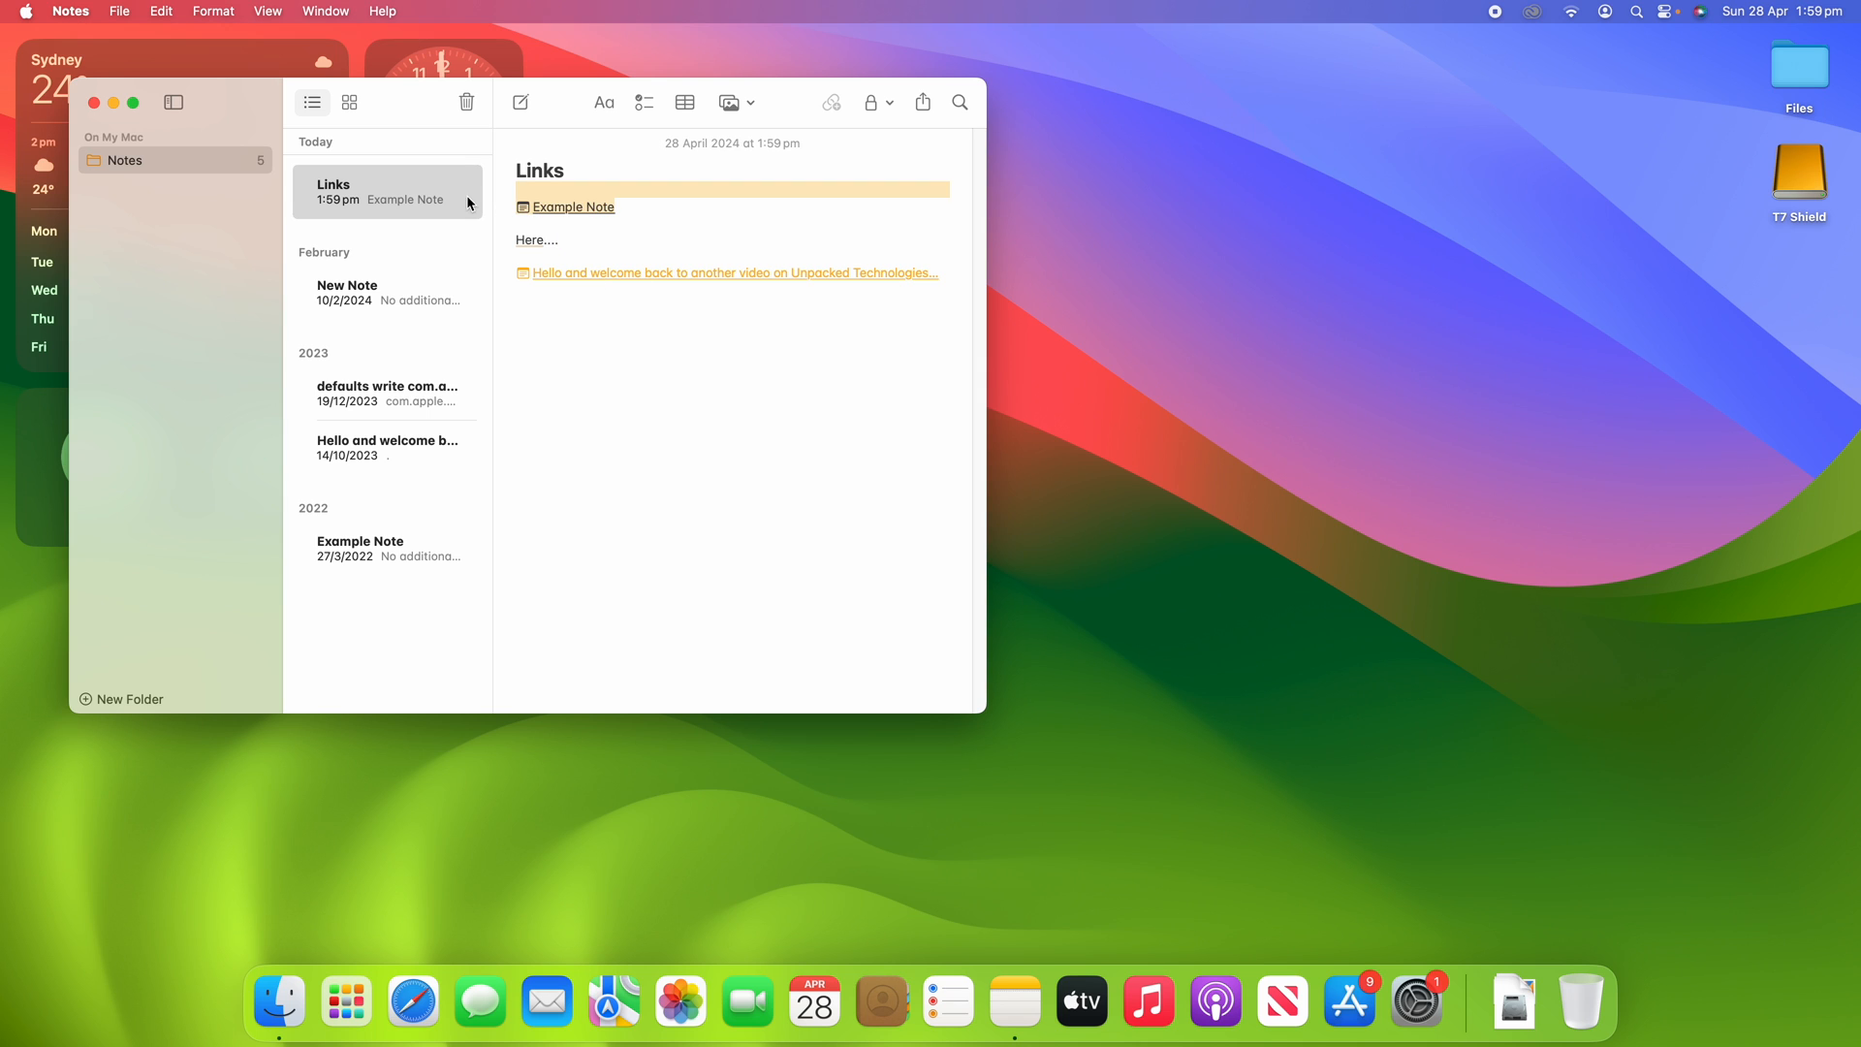
left_click(605, 103)
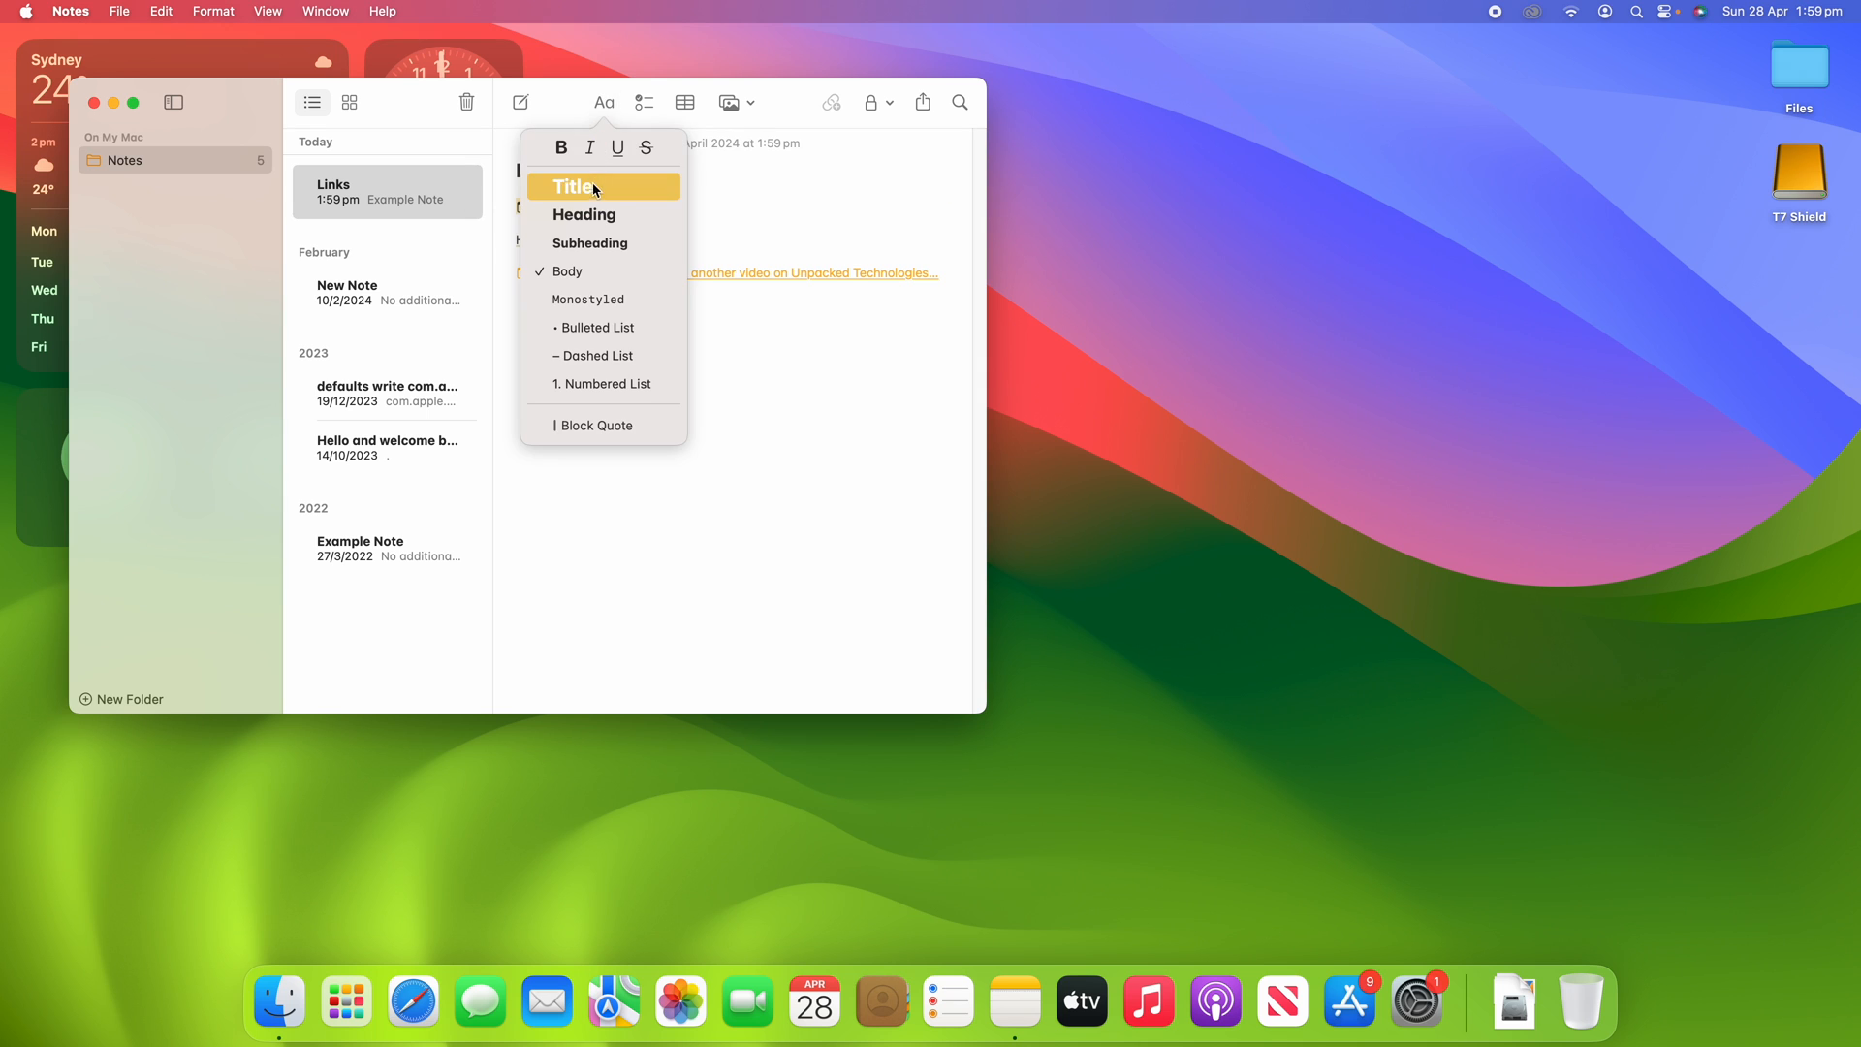
left_click(574, 186)
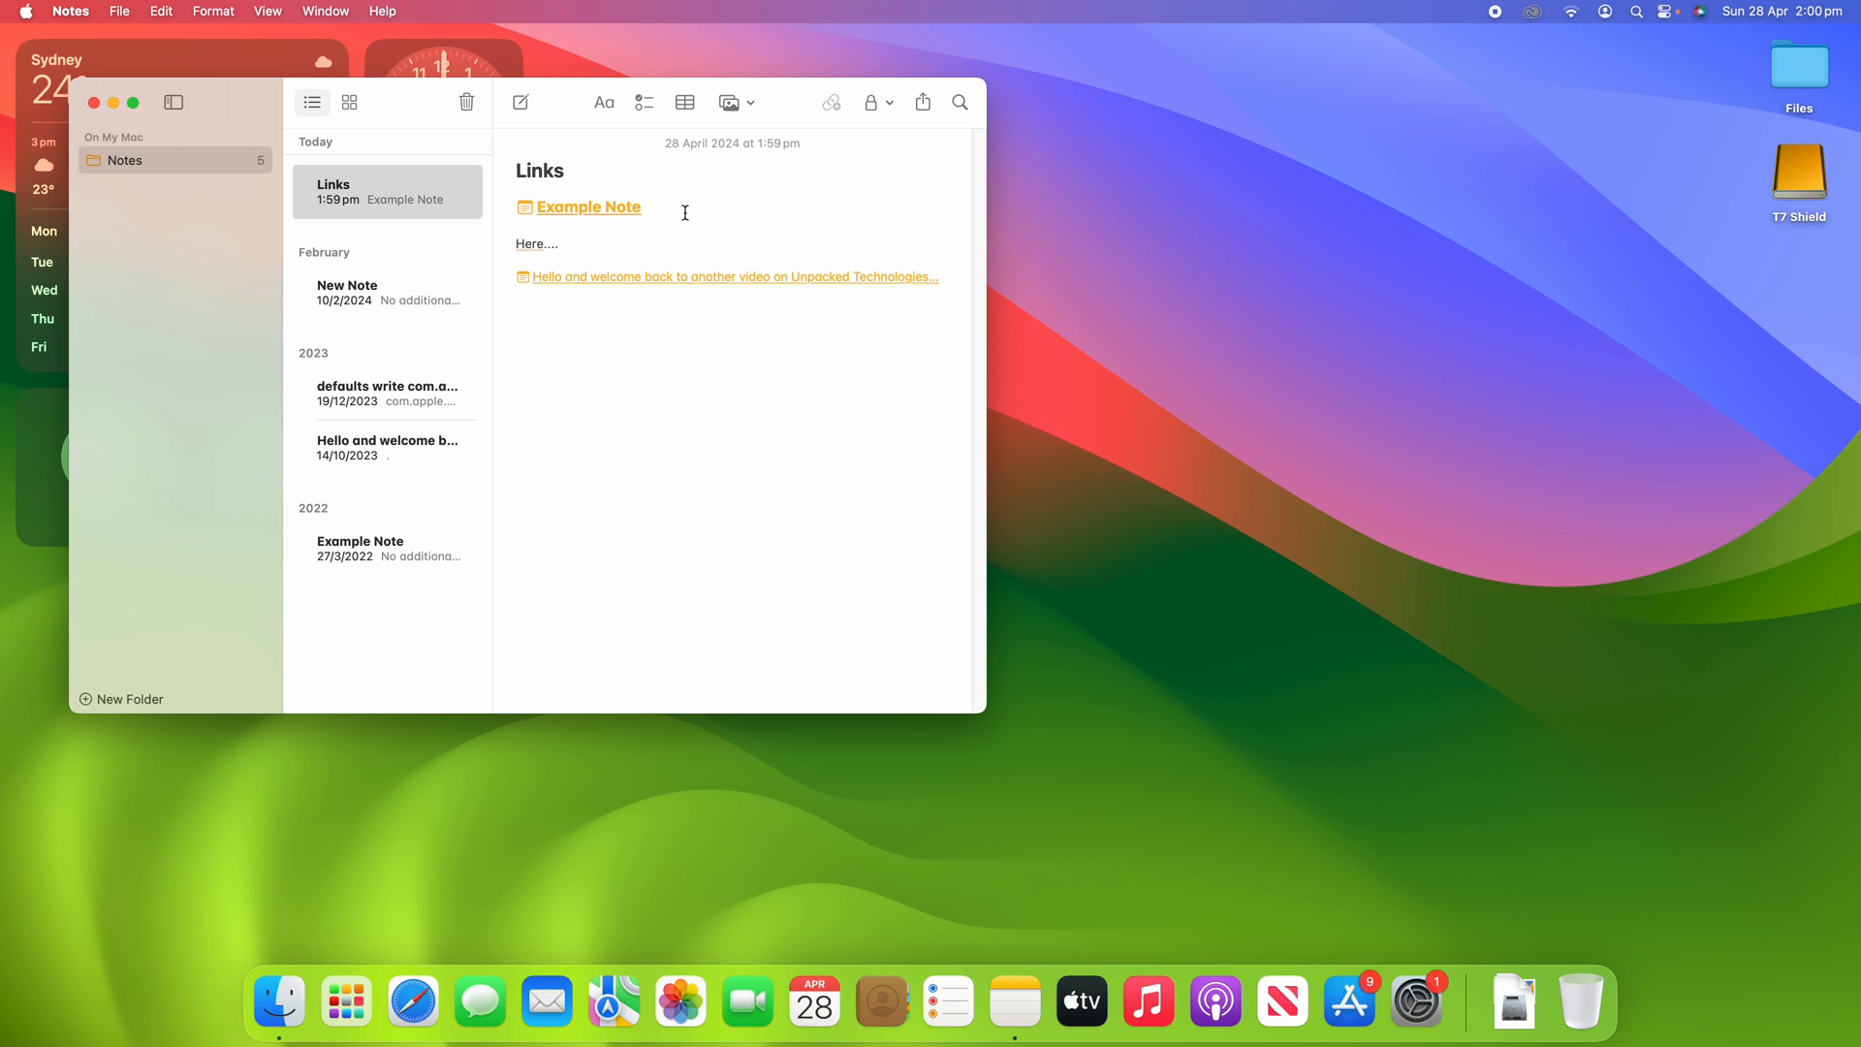
mouse_move(963, 281)
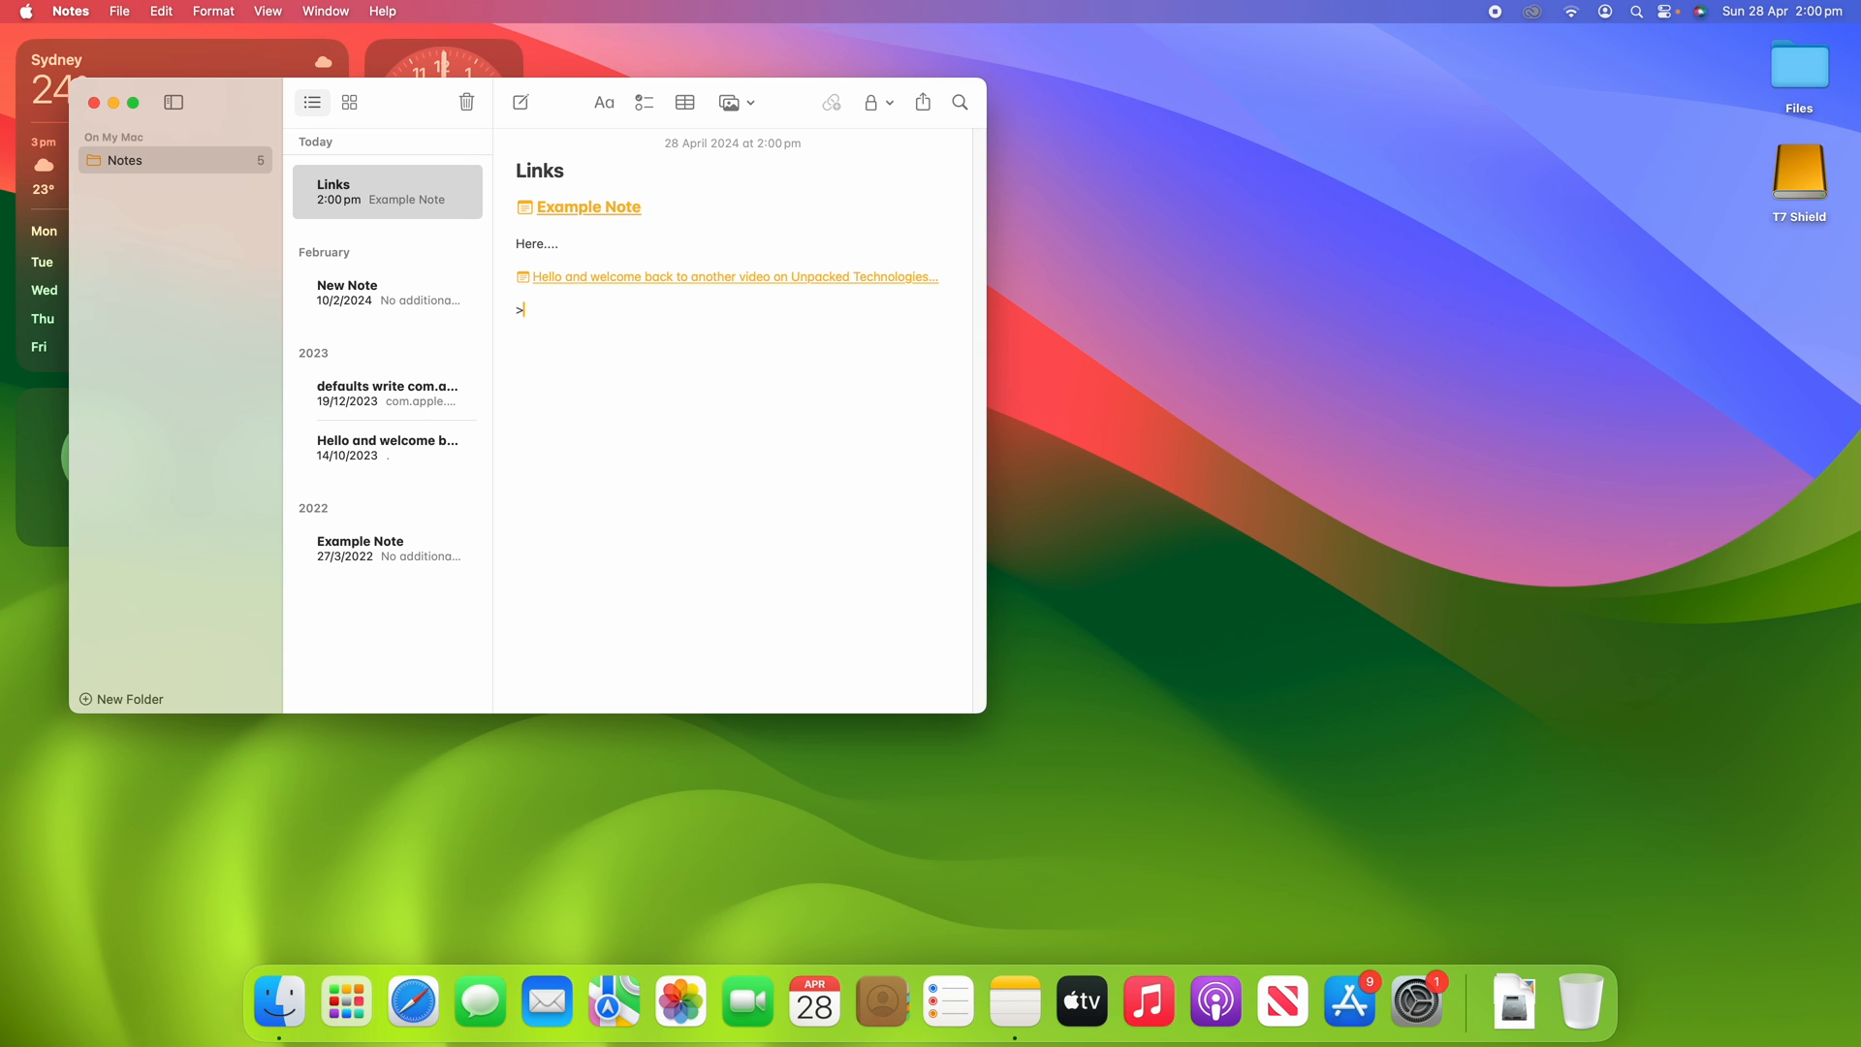
Step: Insert a third inline link, to 'New Note', at the bottom of the note
type(">")
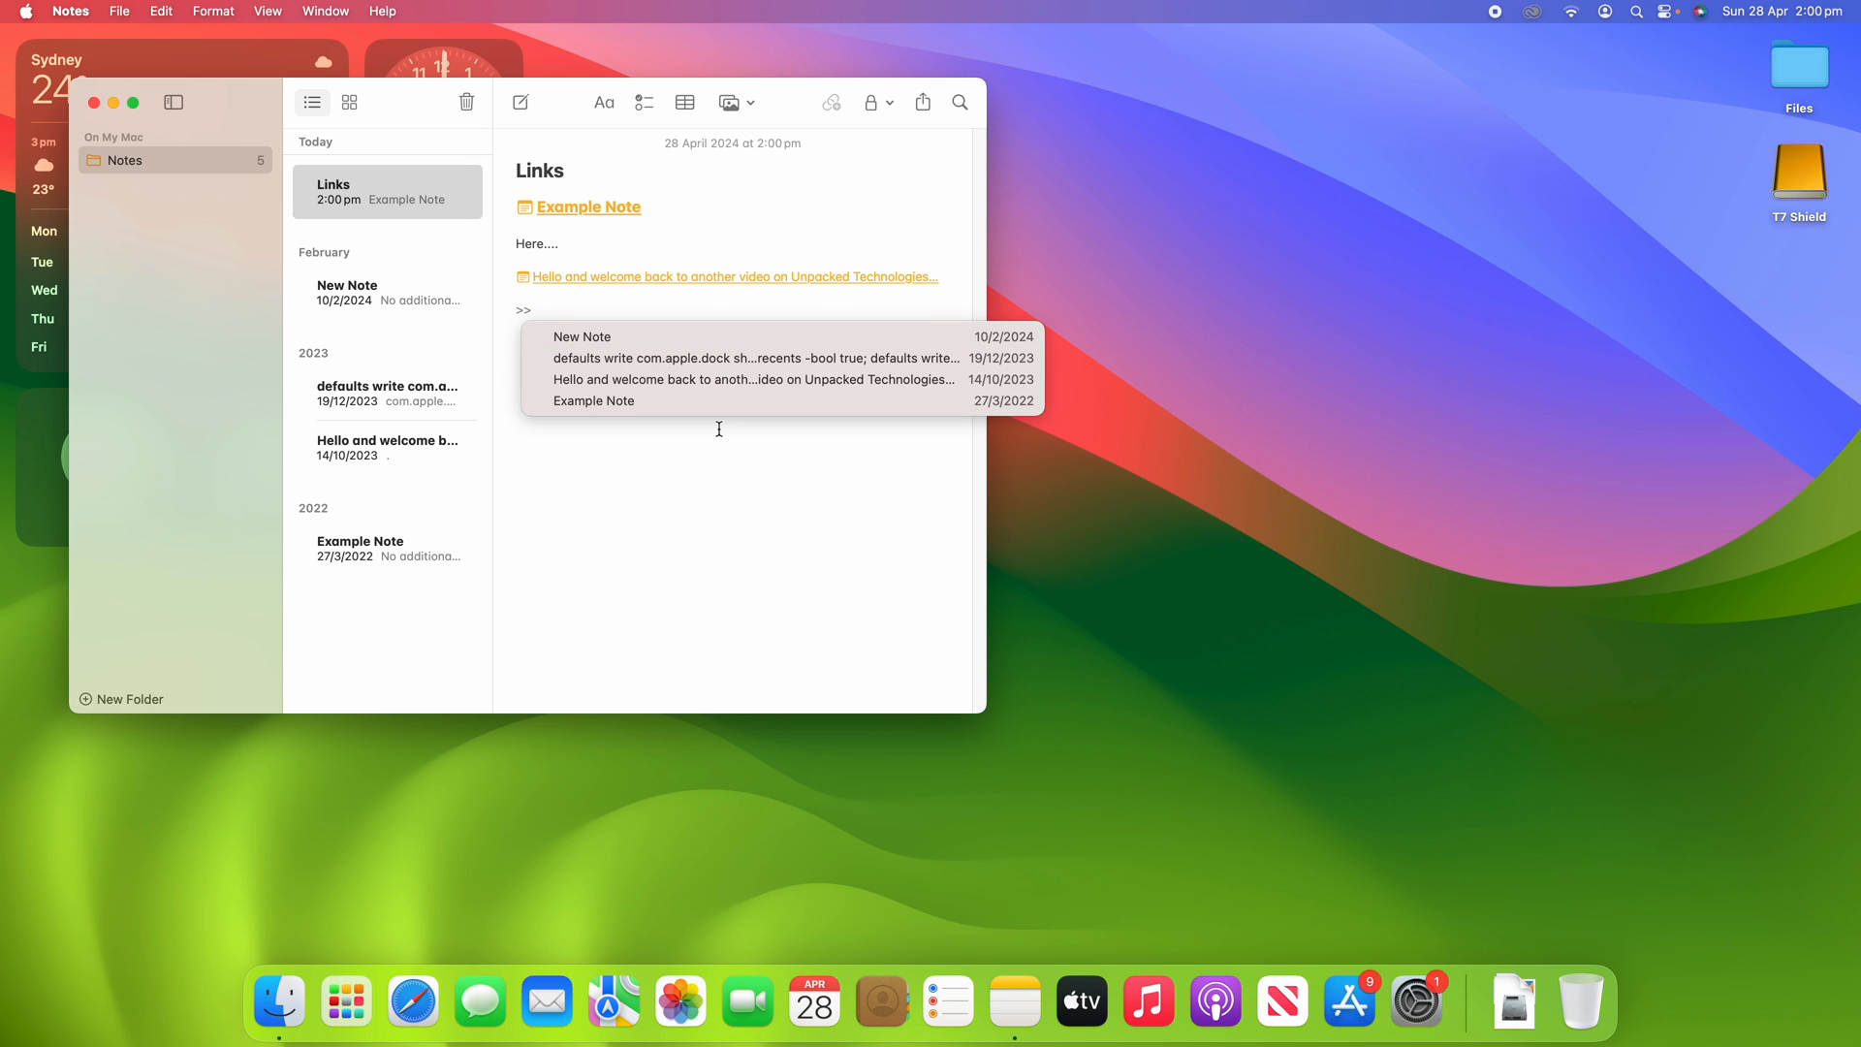
mouse_move(711, 399)
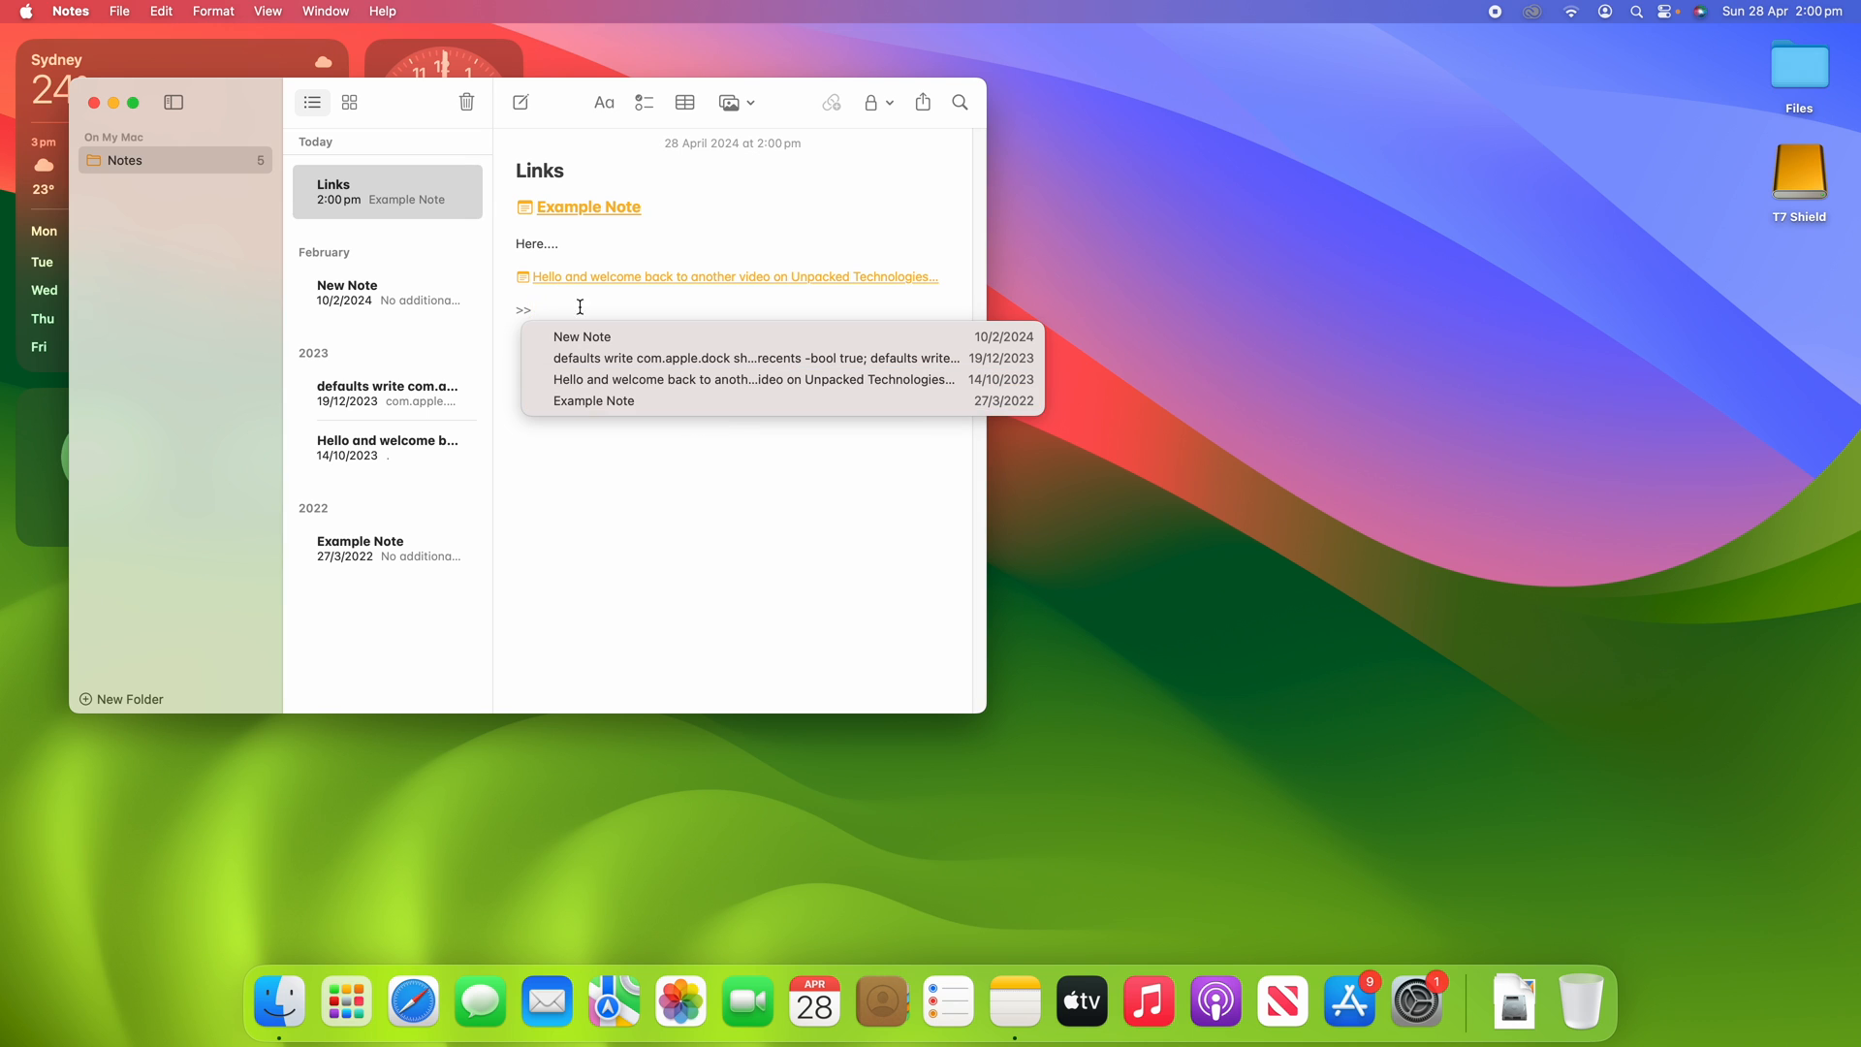
left_click(581, 336)
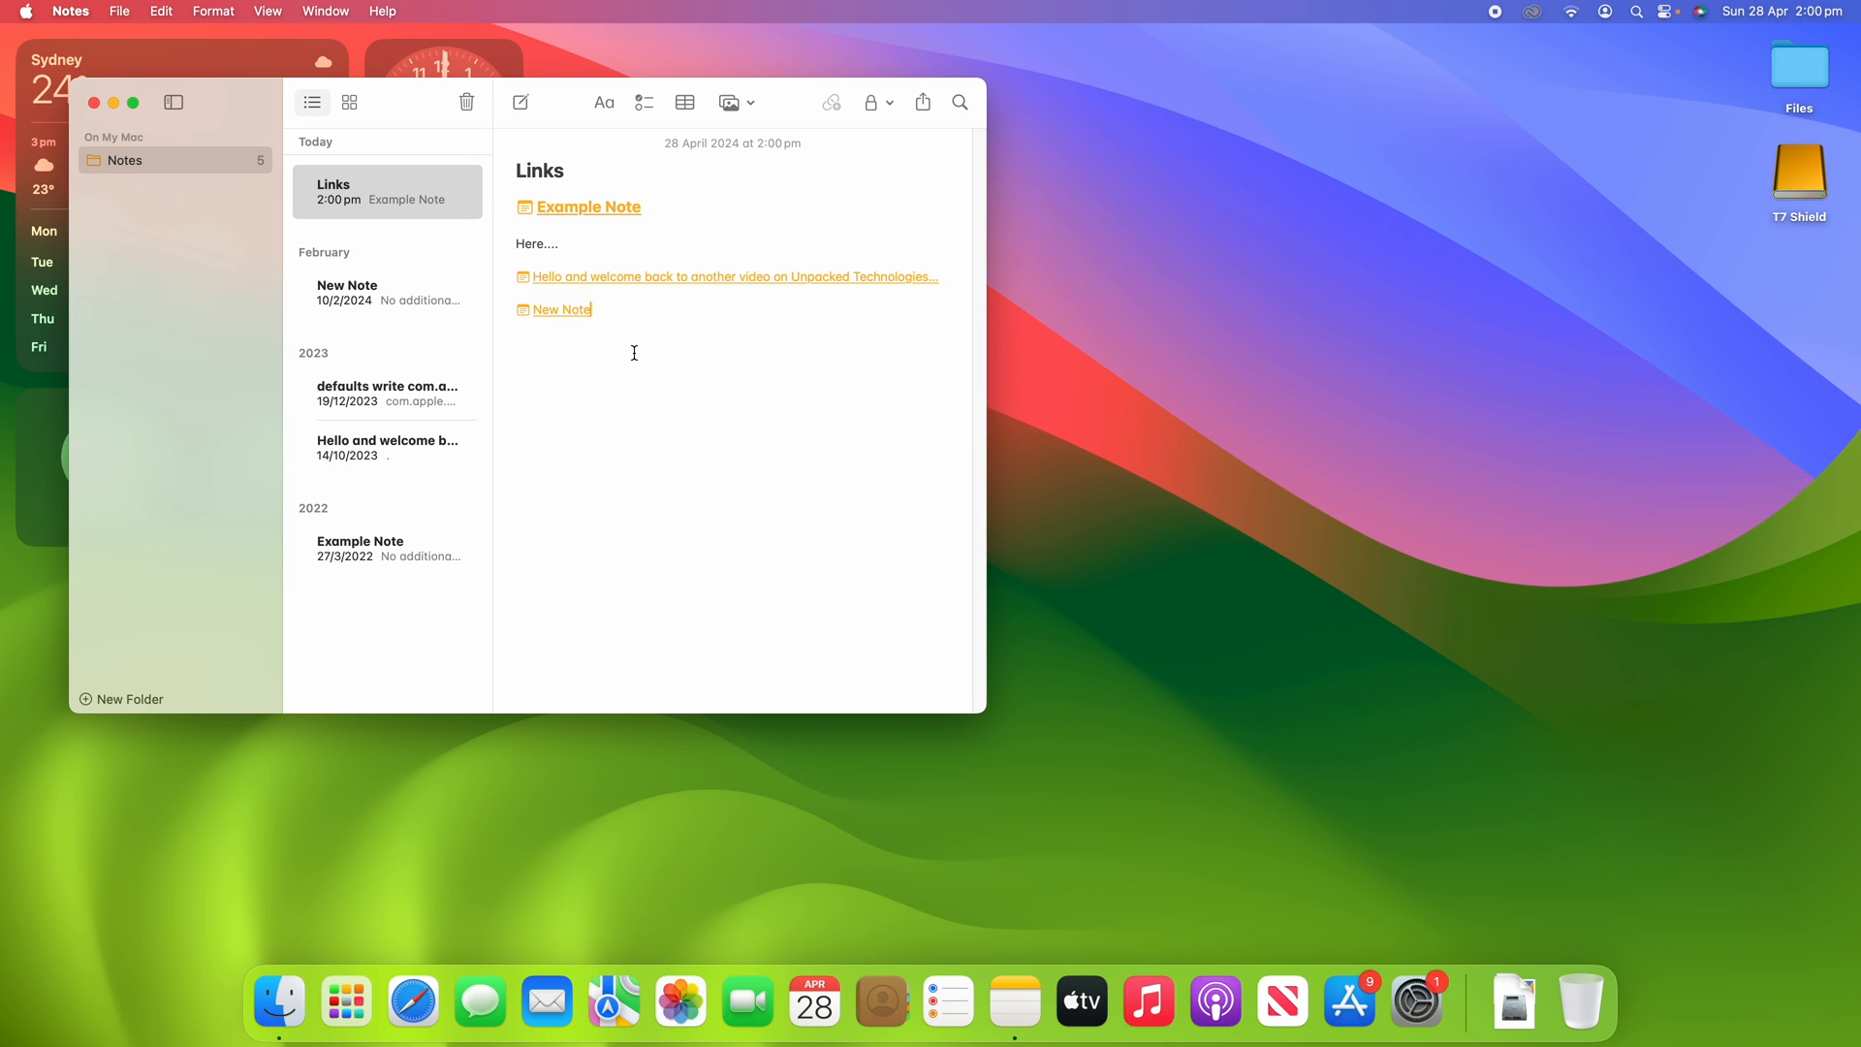